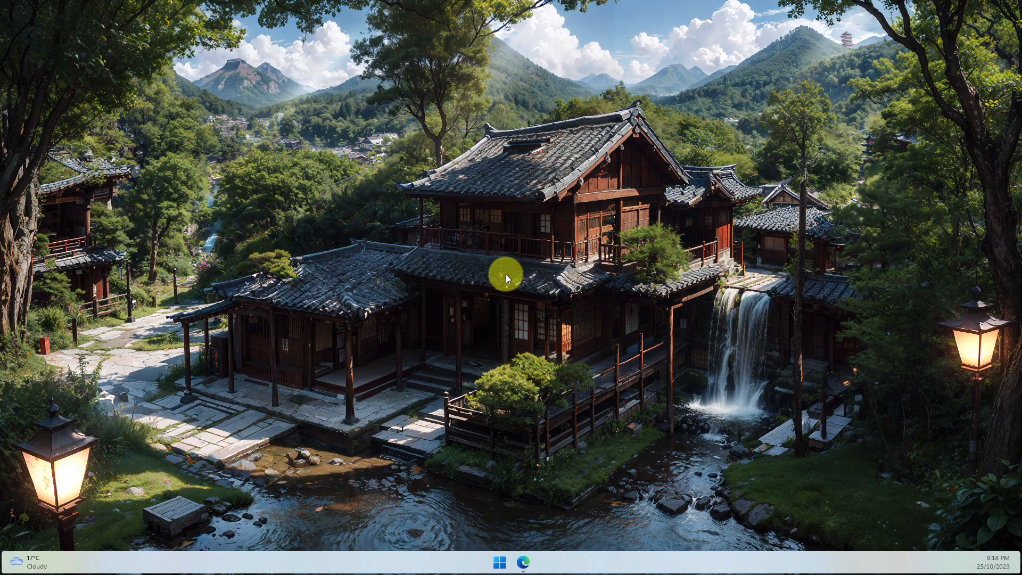
- Open Google Calendar in Edge, then sketch and dismiss a test block on Wednesday 25 October
click(528, 562)
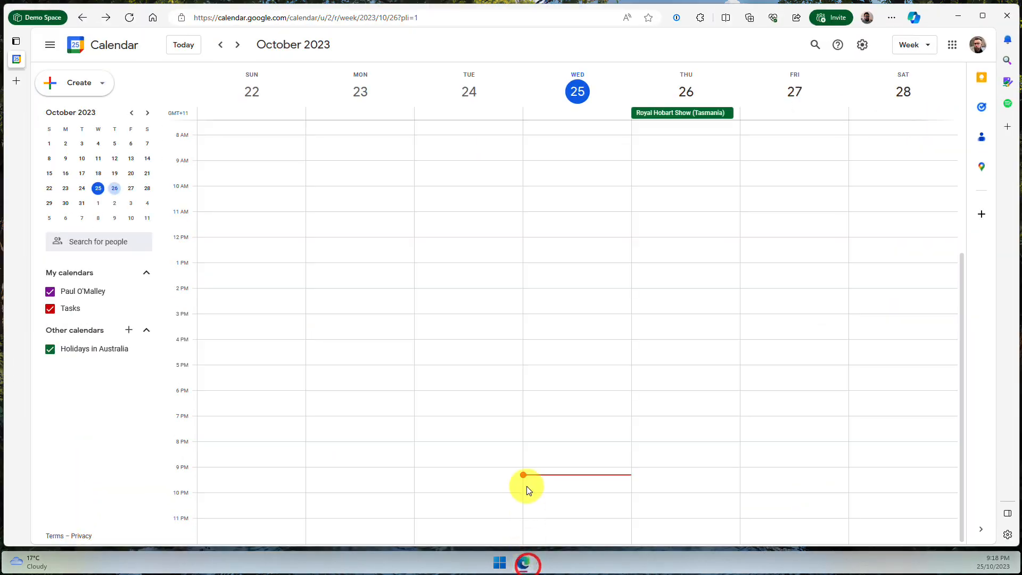
mouse_move(523, 303)
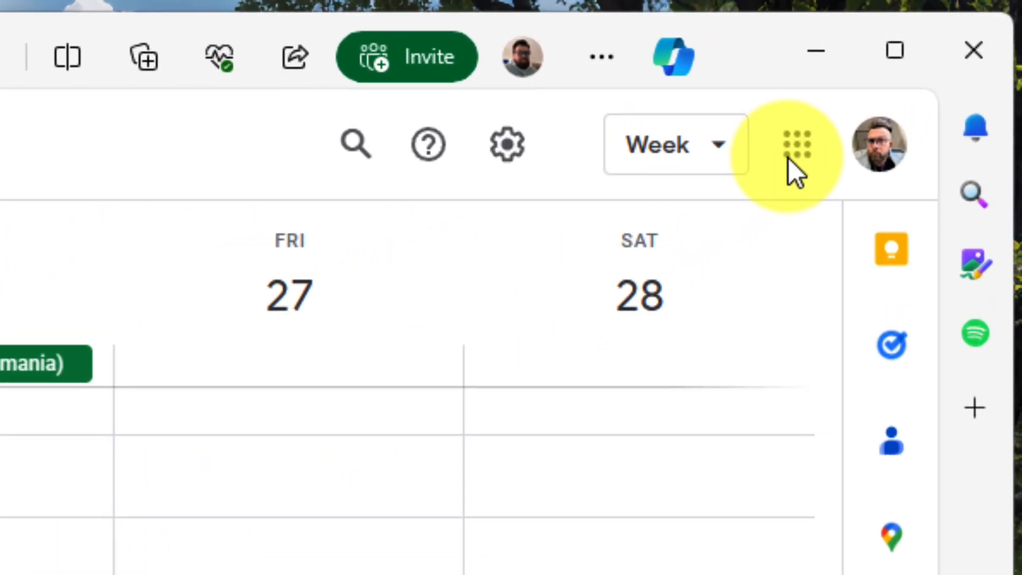
mouse_move(796, 144)
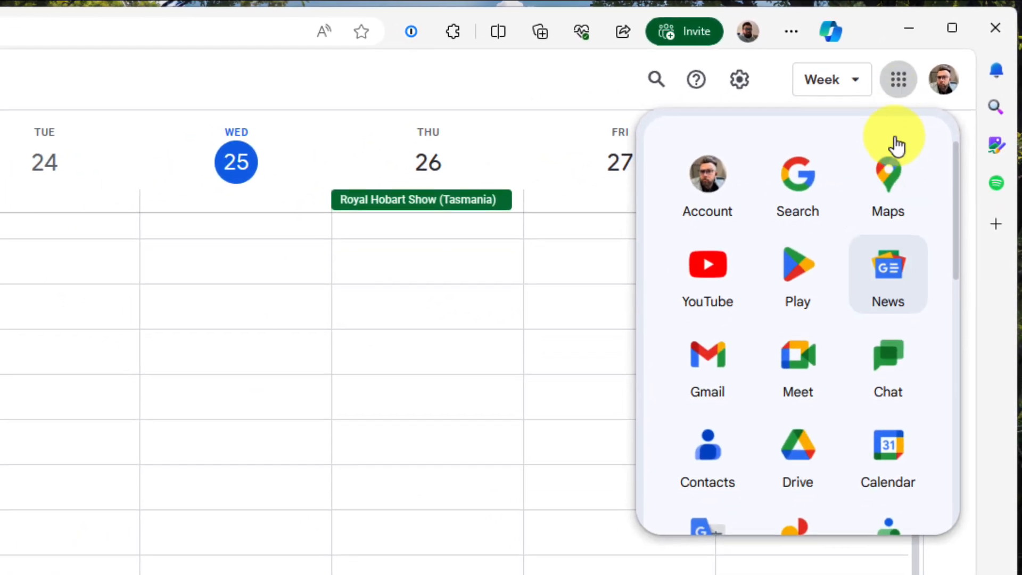
mouse_move(891, 444)
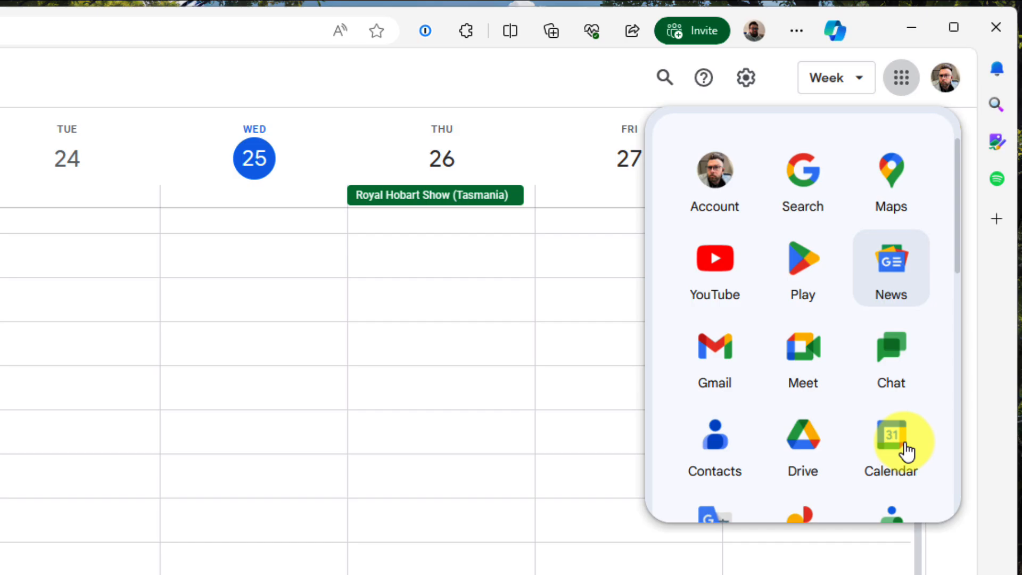
click(890, 444)
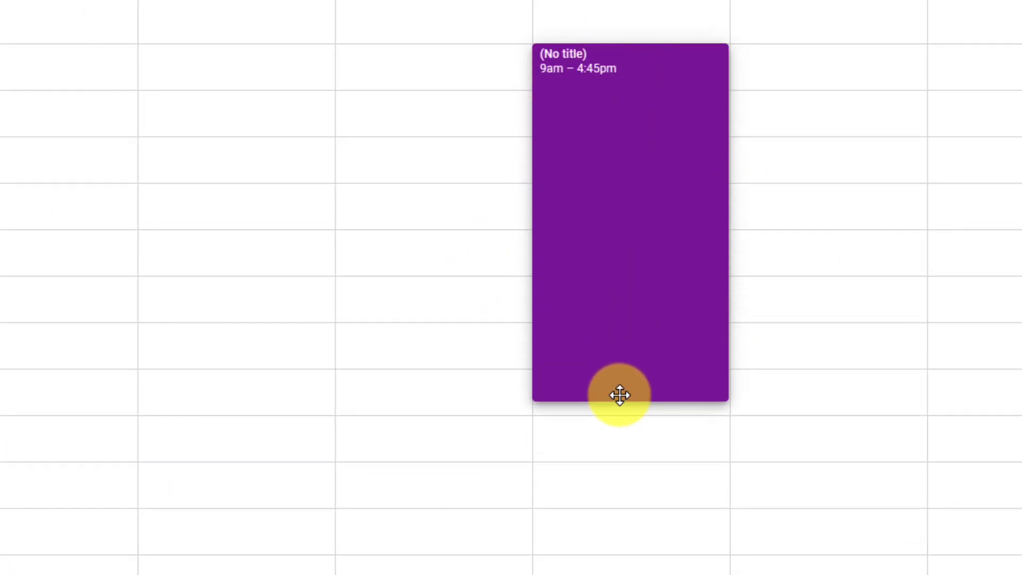
drag(618, 395, 620, 406)
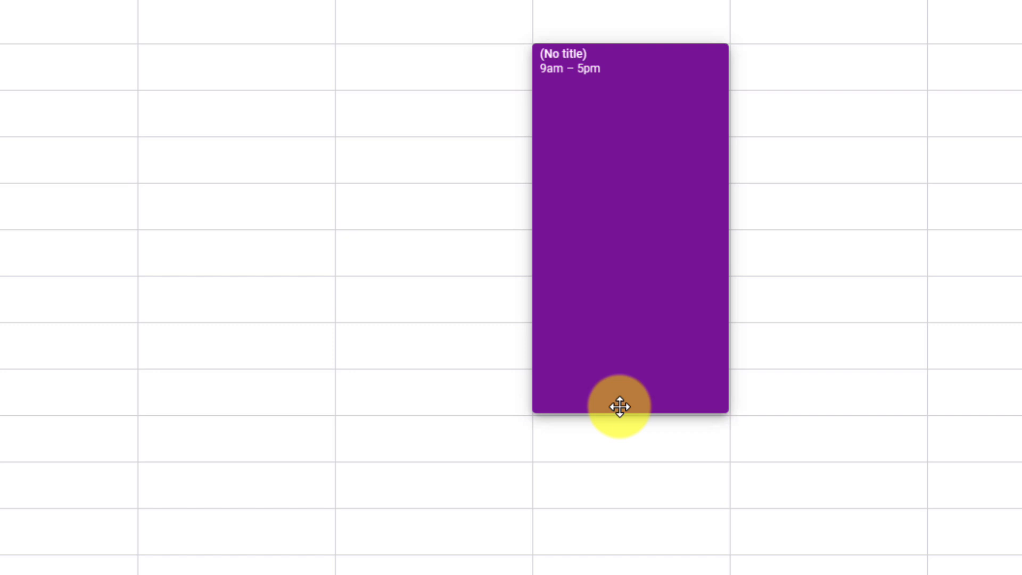
click(619, 404)
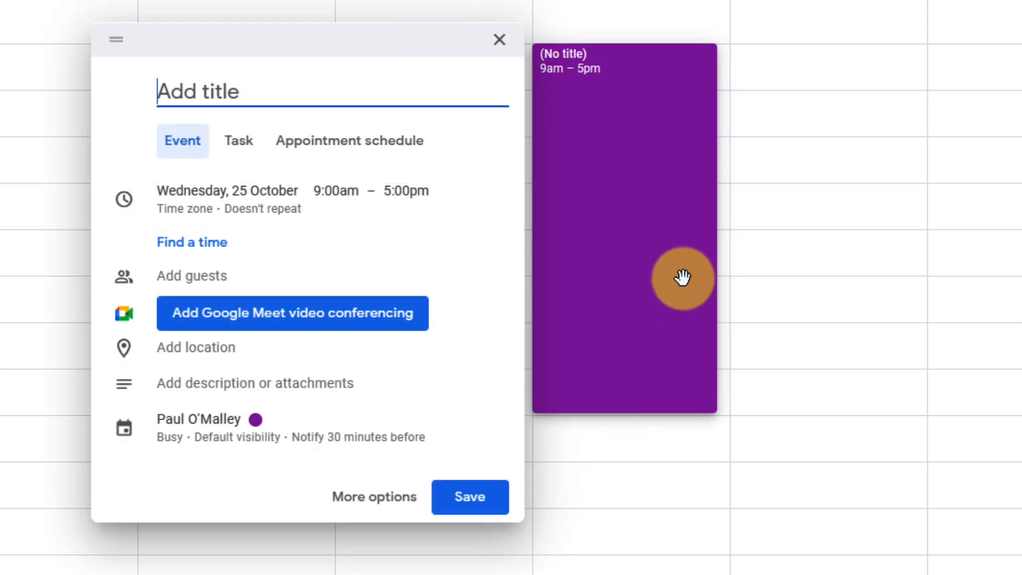
click(499, 40)
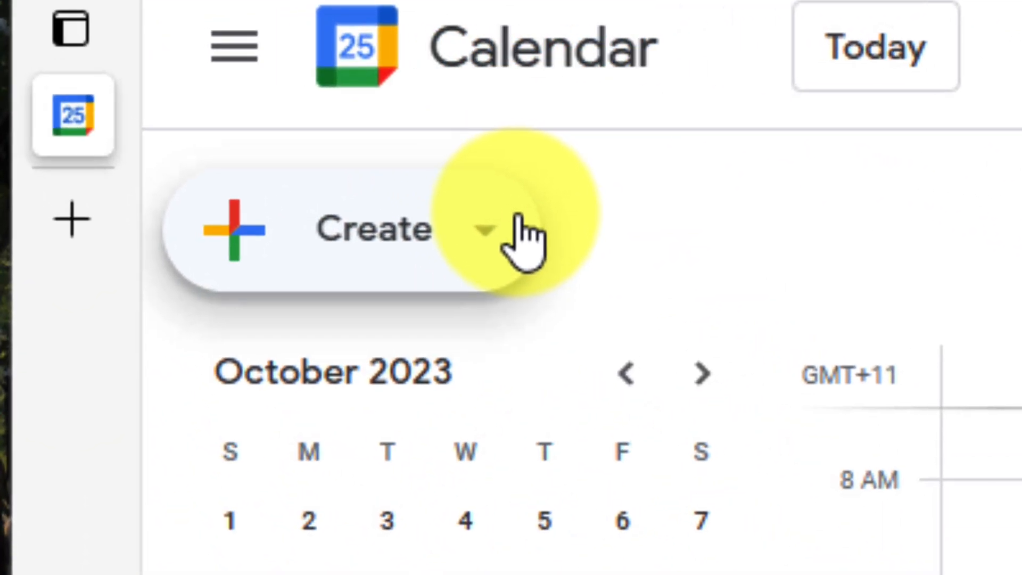
- Create an appointment schedule titled 'Coffee with Paul' with 45-minute appointment duration
click(486, 228)
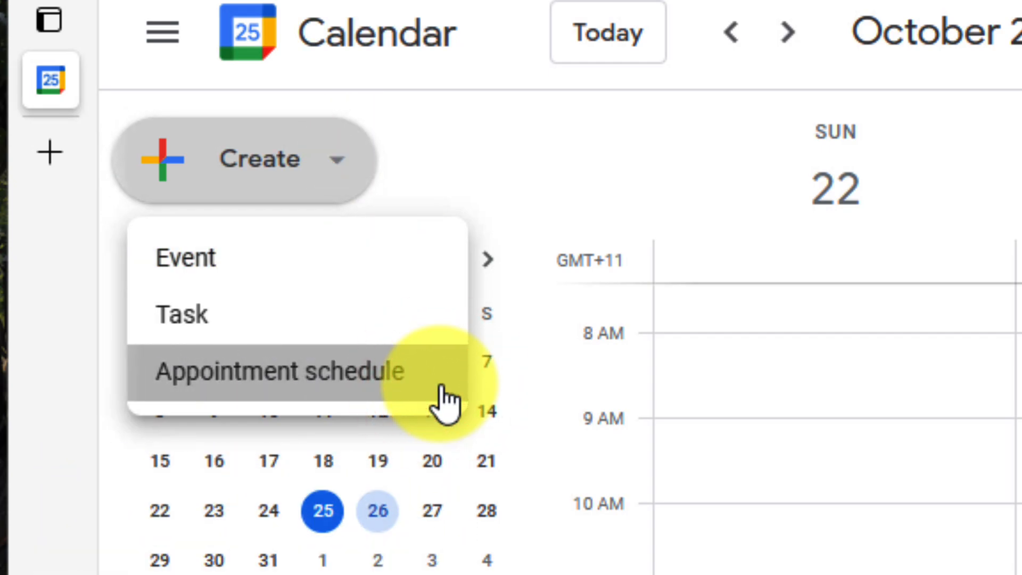
click(276, 371)
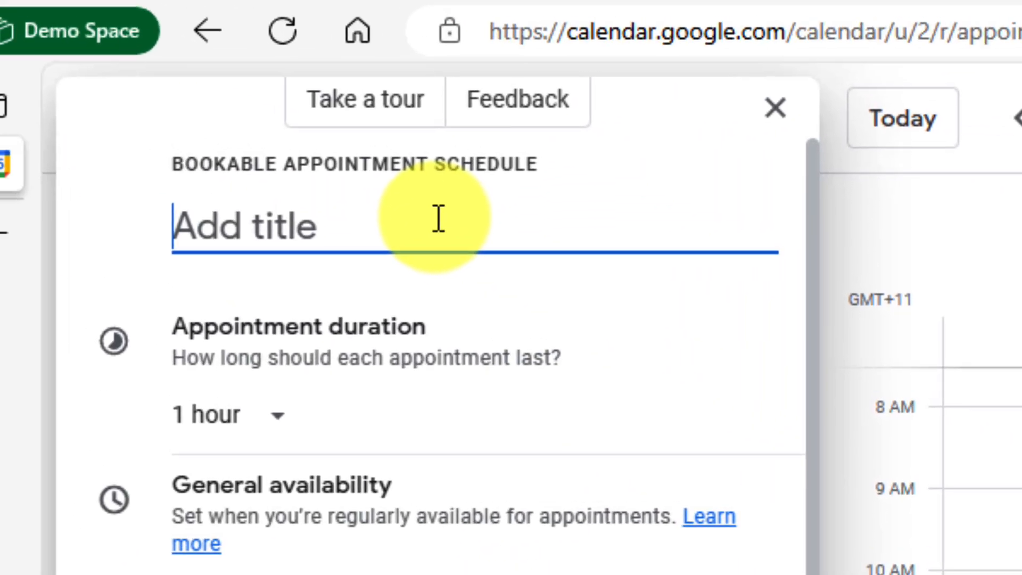
text(Coff)
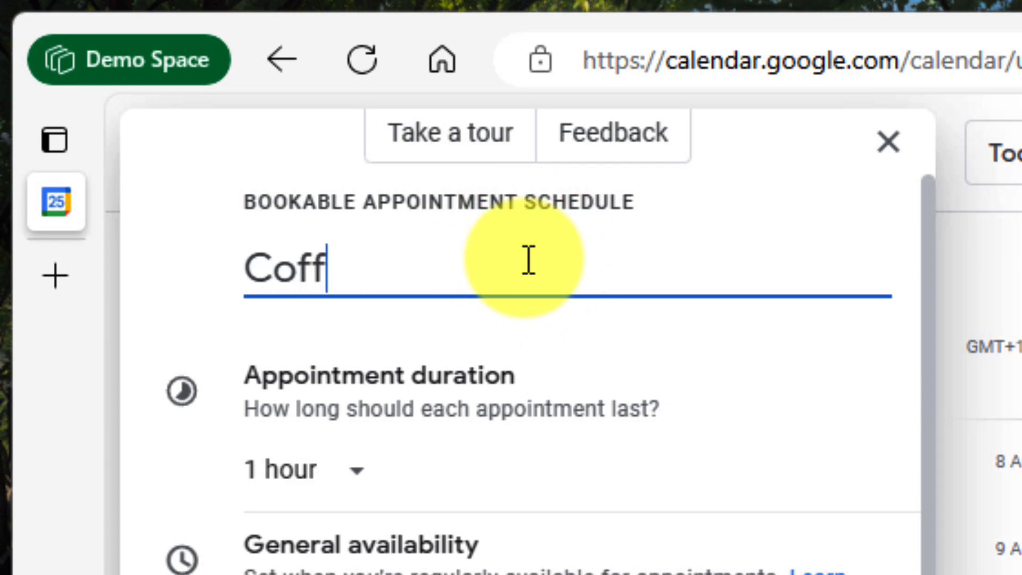
text(ee with Pa)
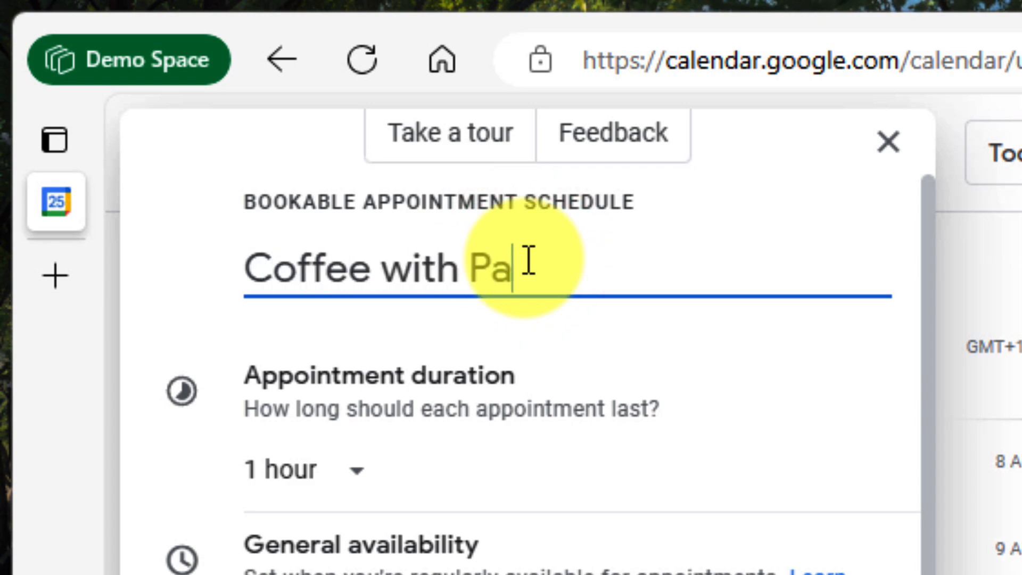
text(ul)
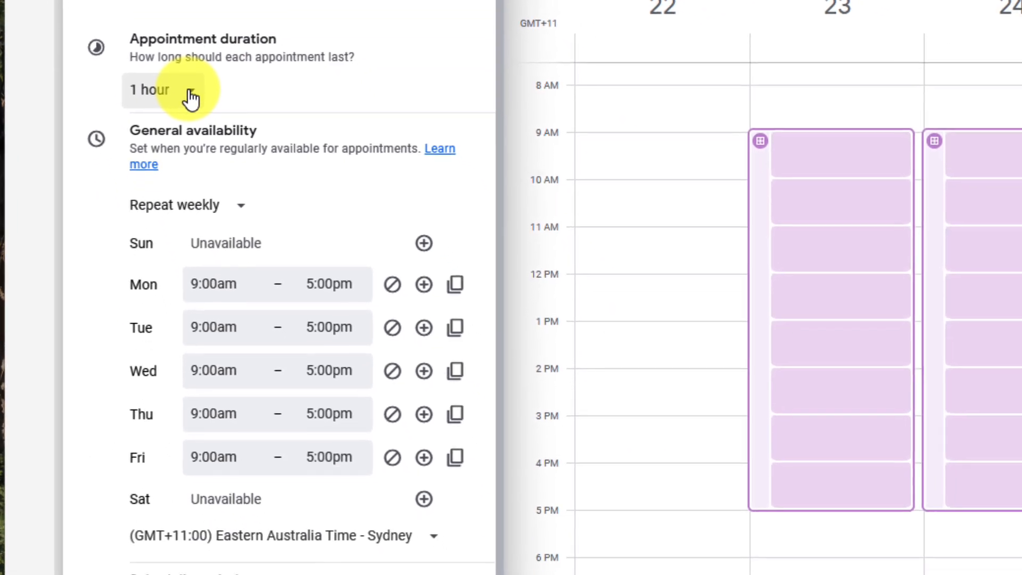
click(176, 90)
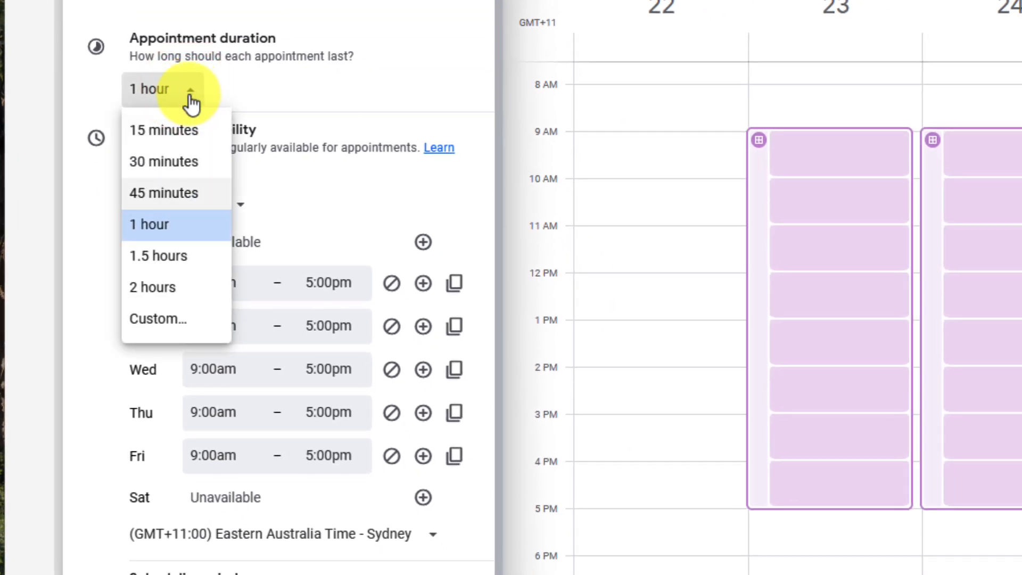
click(164, 192)
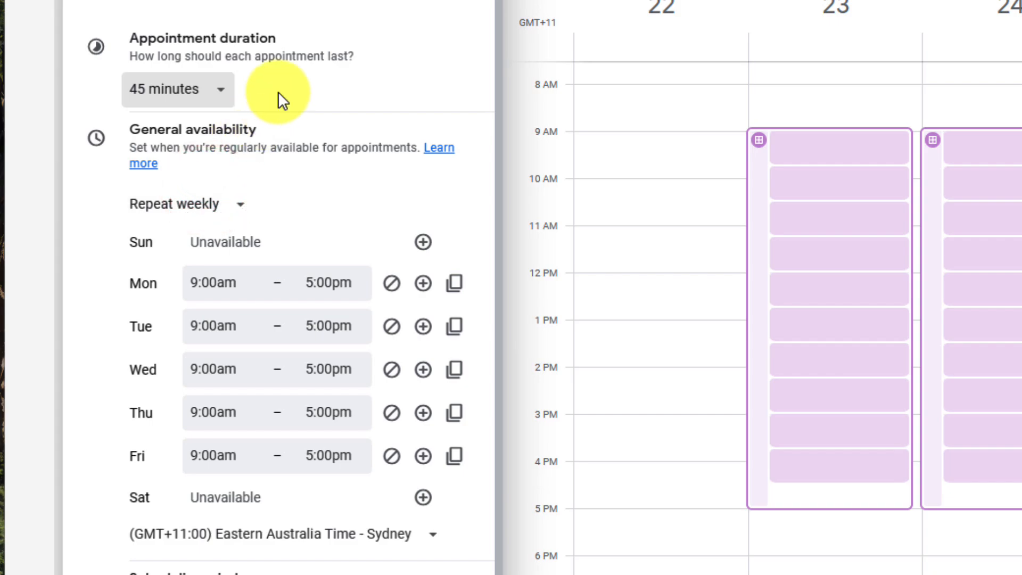
mouse_move(822, 181)
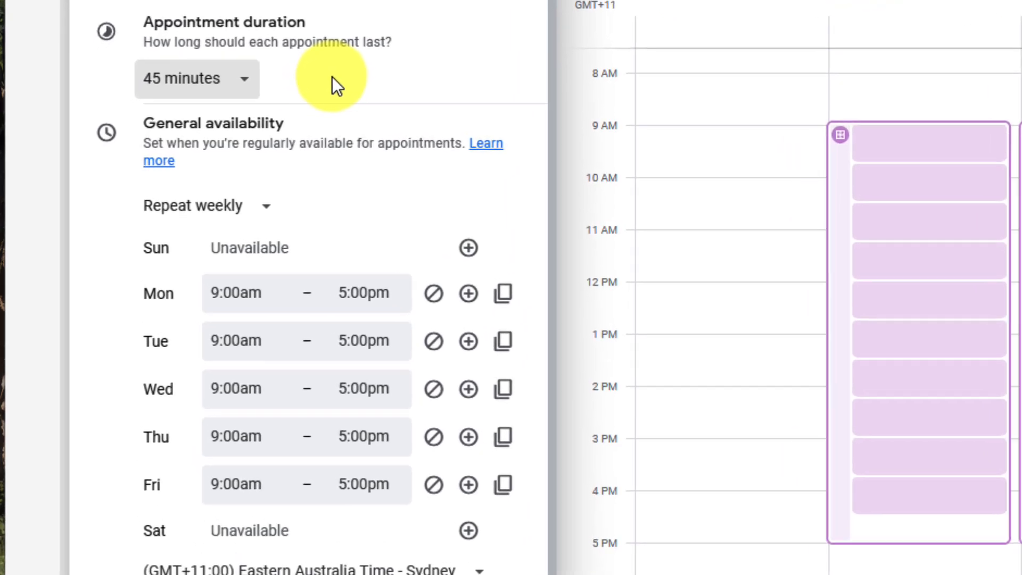
- Set Monday to 9:00am–3:00pm, copy those hours to all days, and re-enable Friday
click(205, 205)
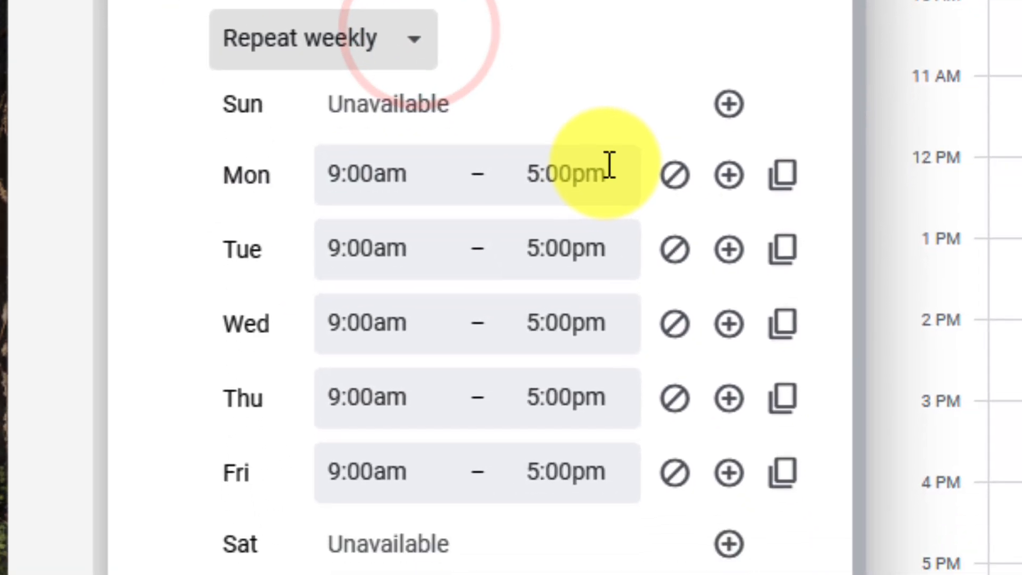
scroll(down, 3)
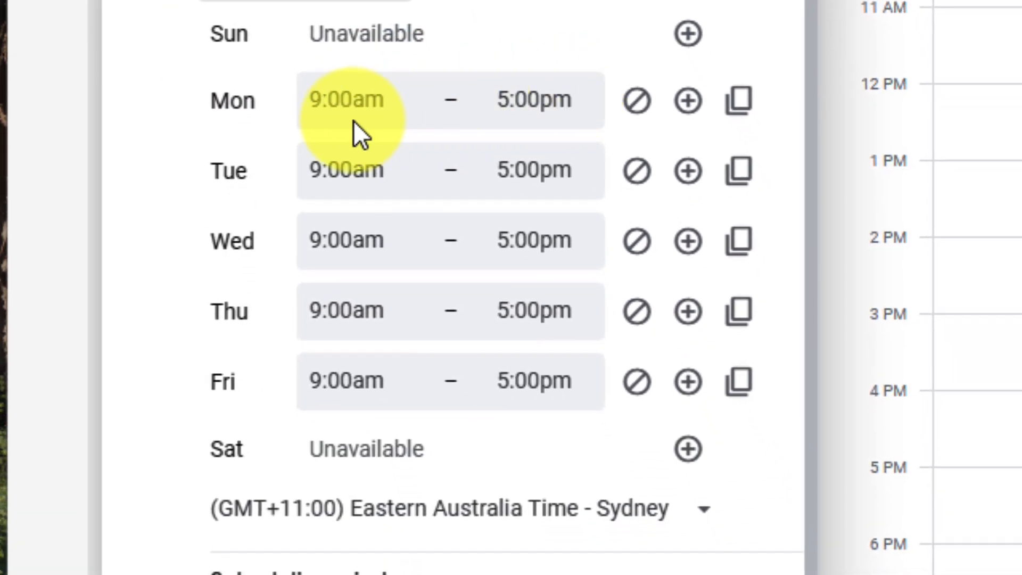
click(532, 100)
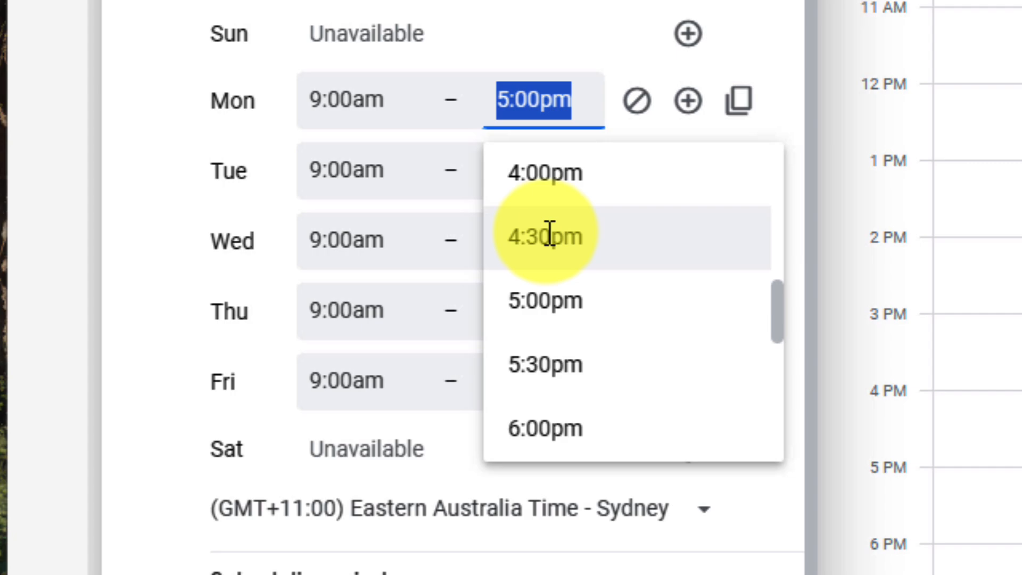
scroll(down, 3)
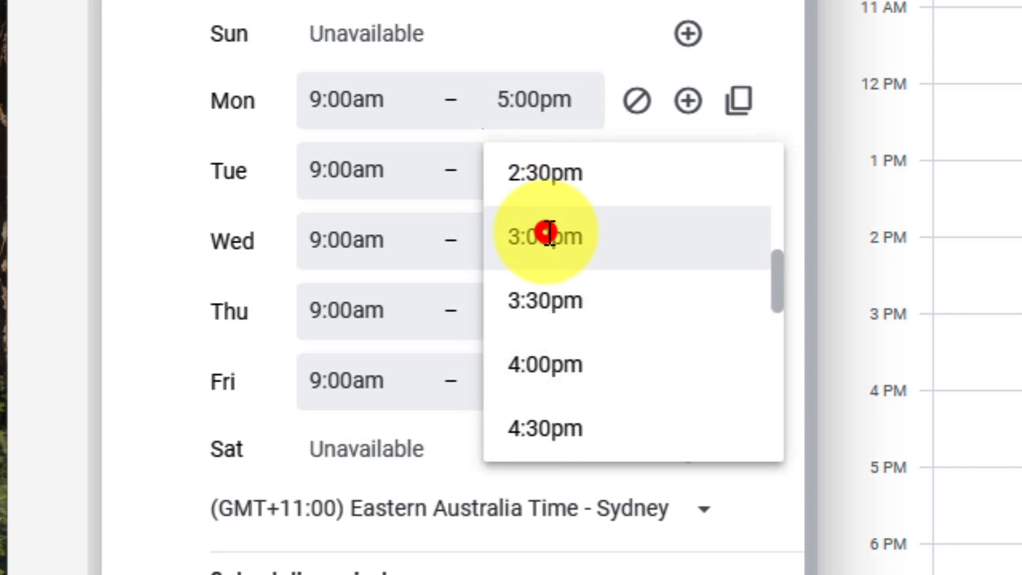
click(543, 237)
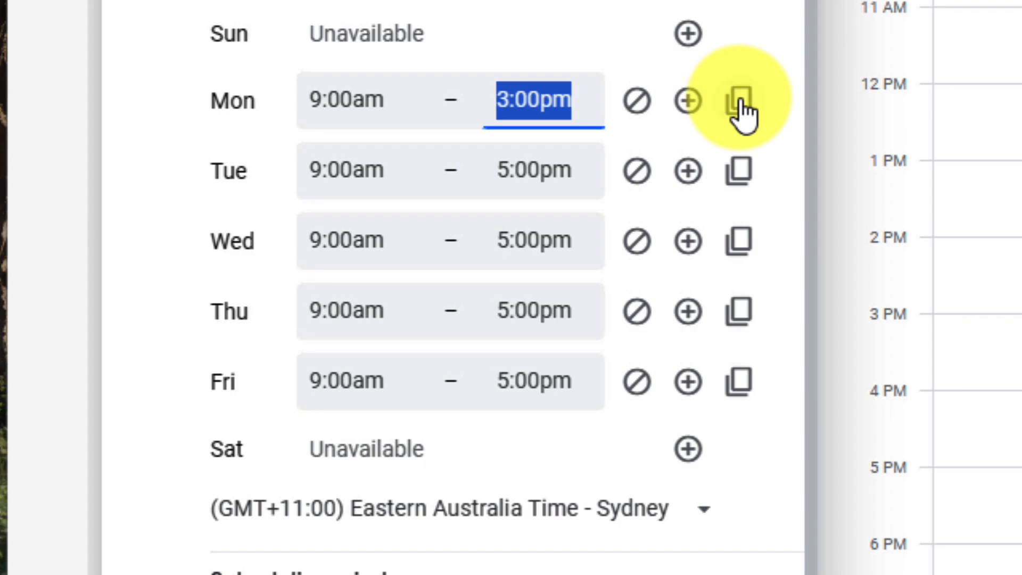
click(738, 99)
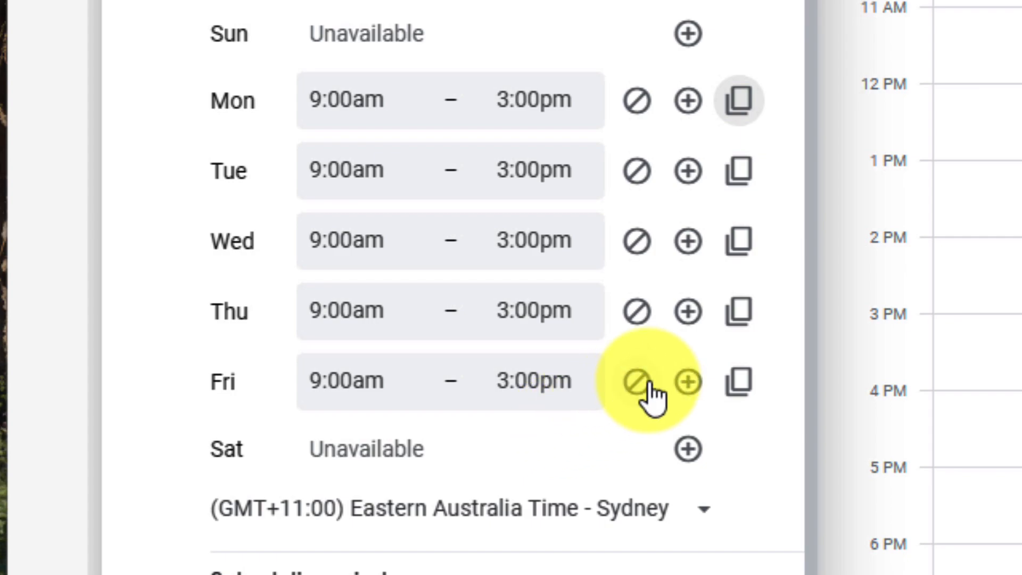
click(636, 381)
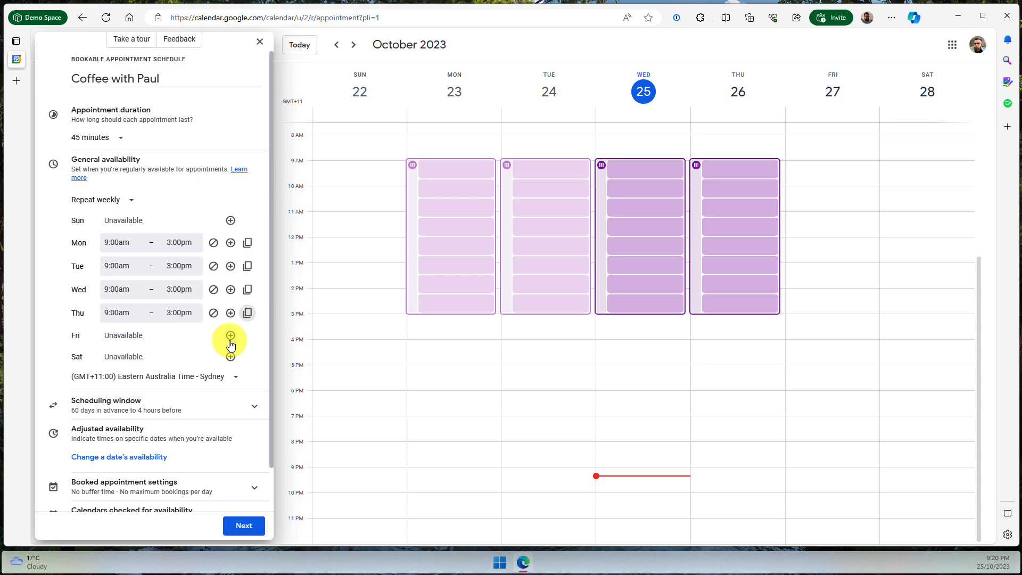
click(229, 335)
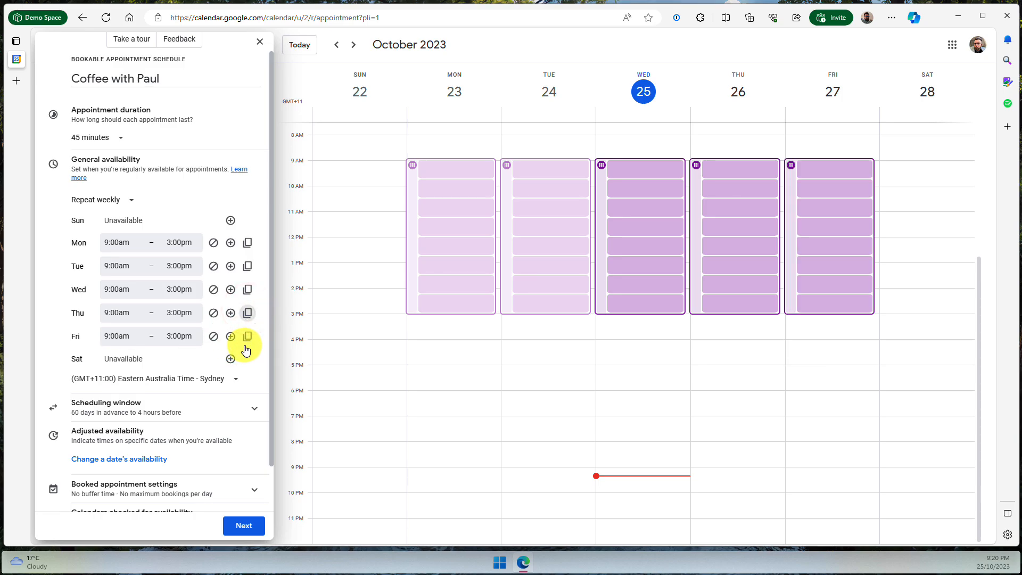
scroll(down, 3)
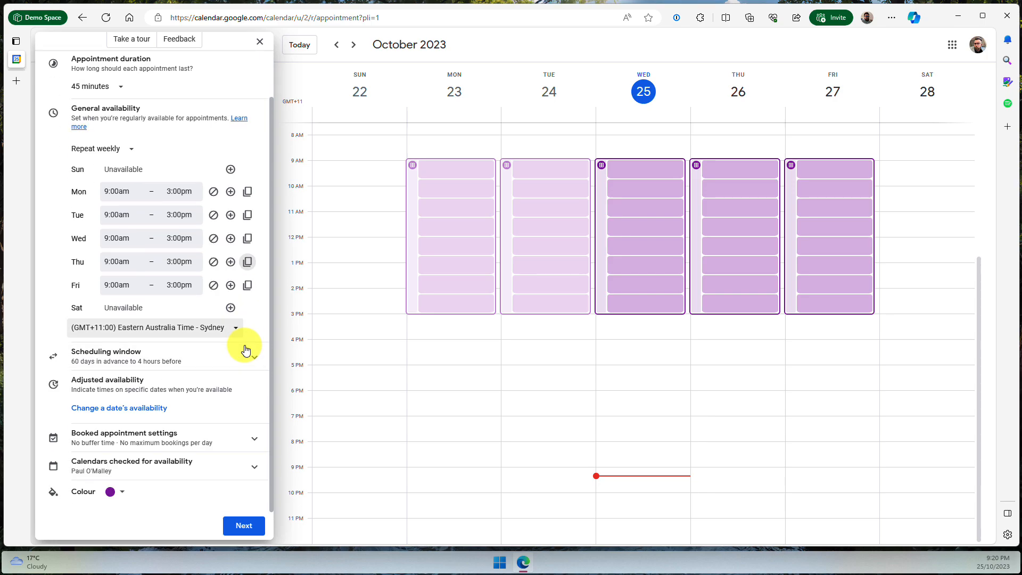
- In the scheduling window, allow booking up to 20 days ahead and at least 6 hours before
click(105, 355)
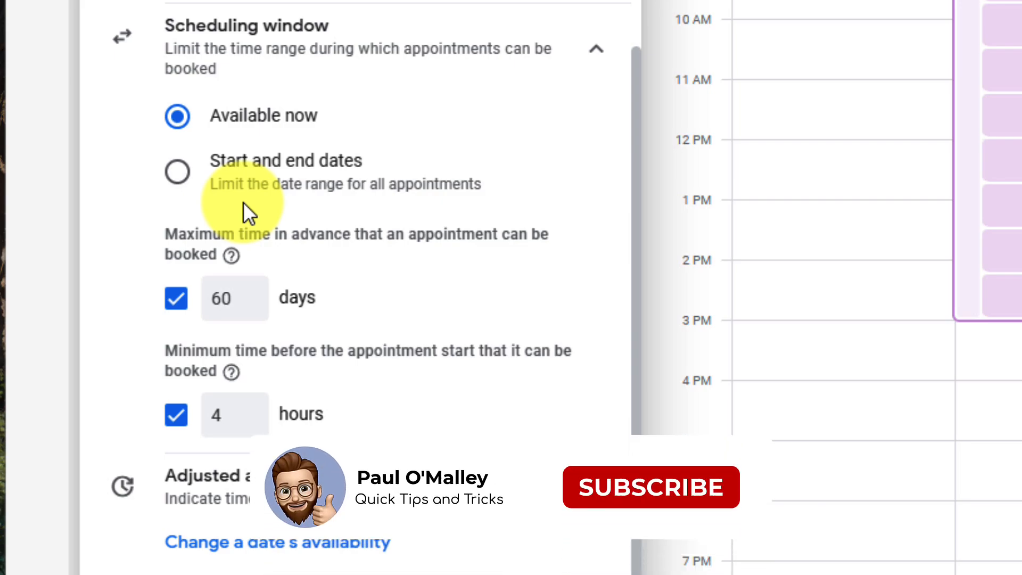
click(649, 486)
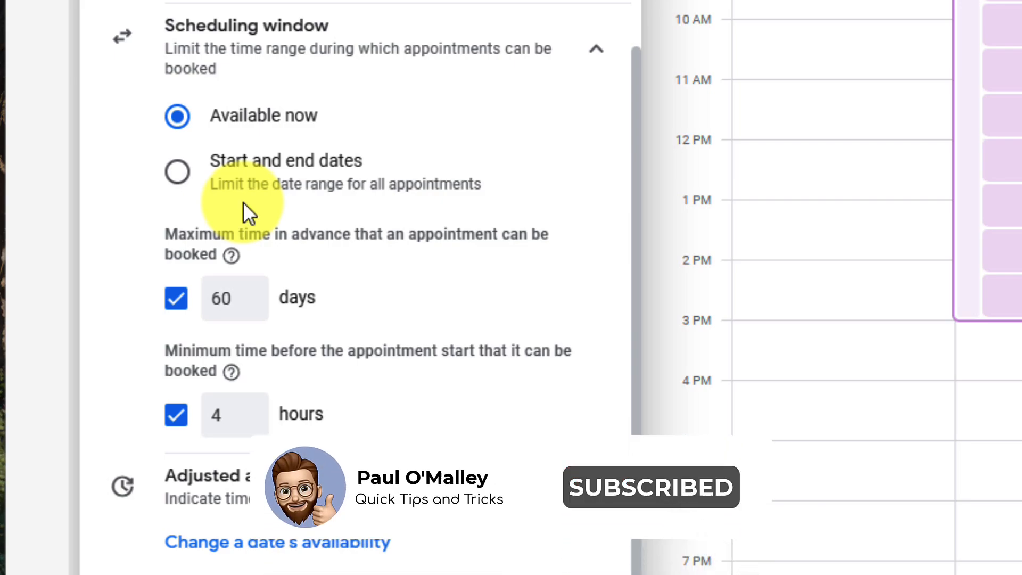
click(233, 298)
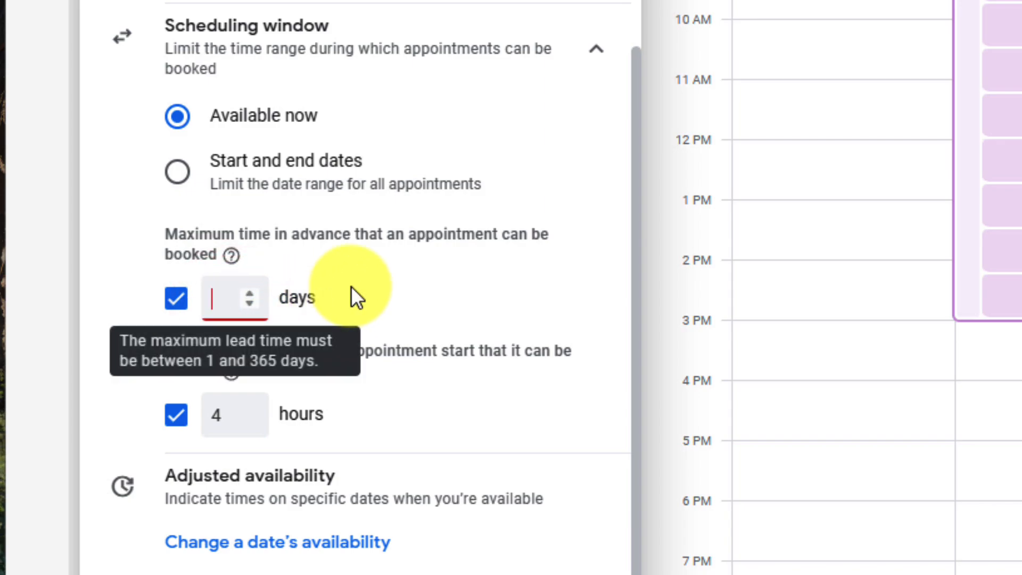
text(20)
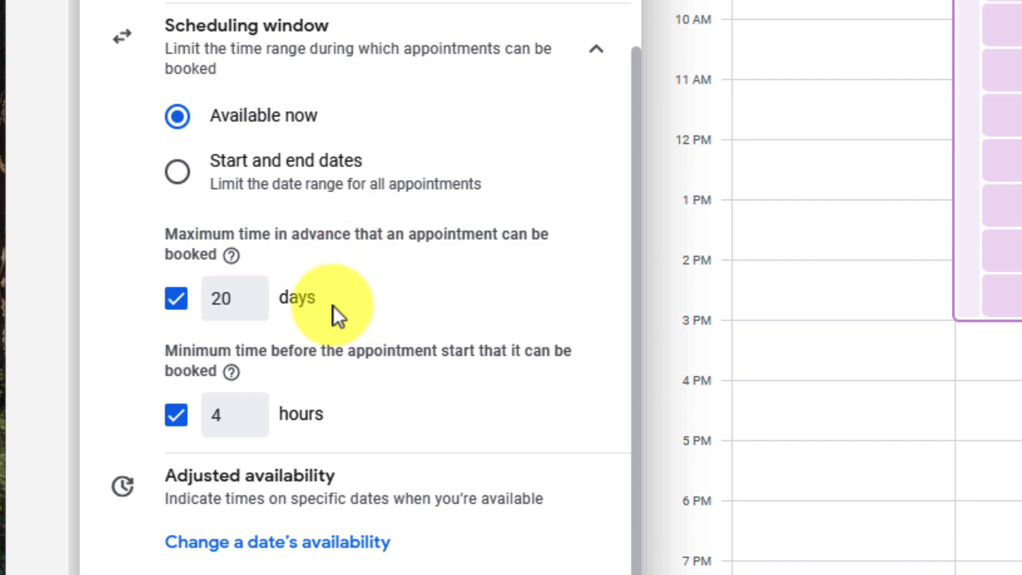
click(233, 414)
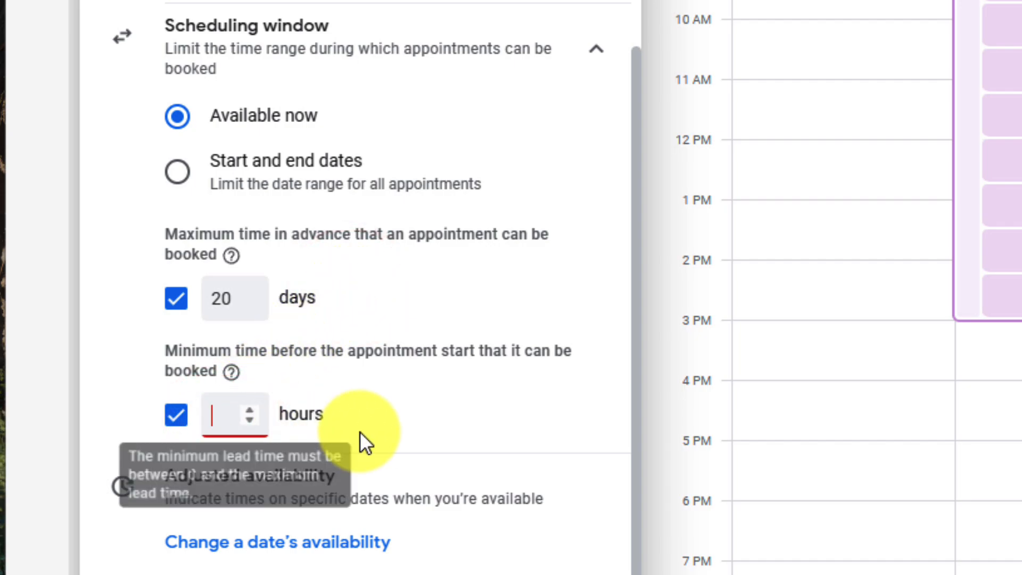
text(6)
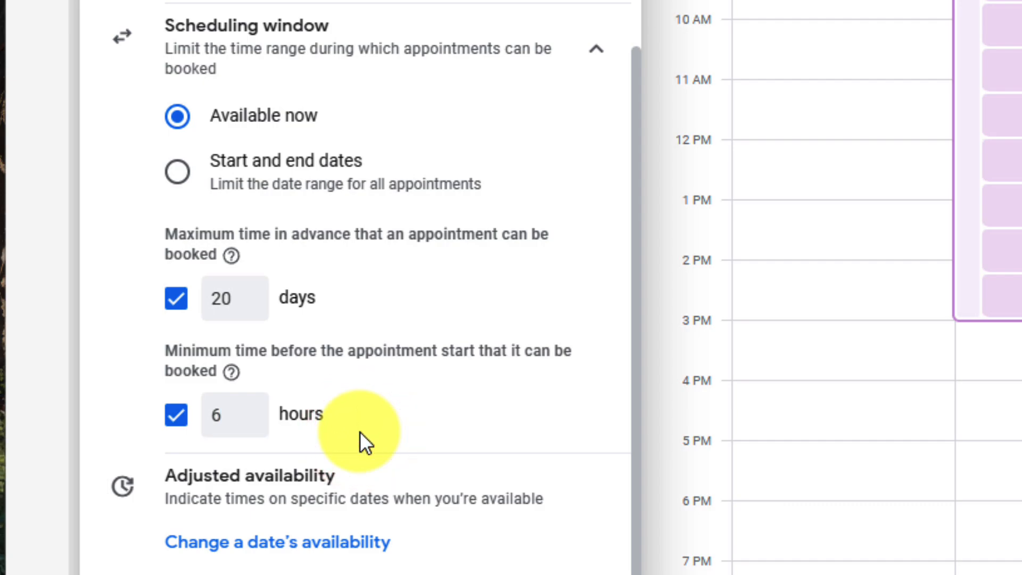
scroll(down, 3)
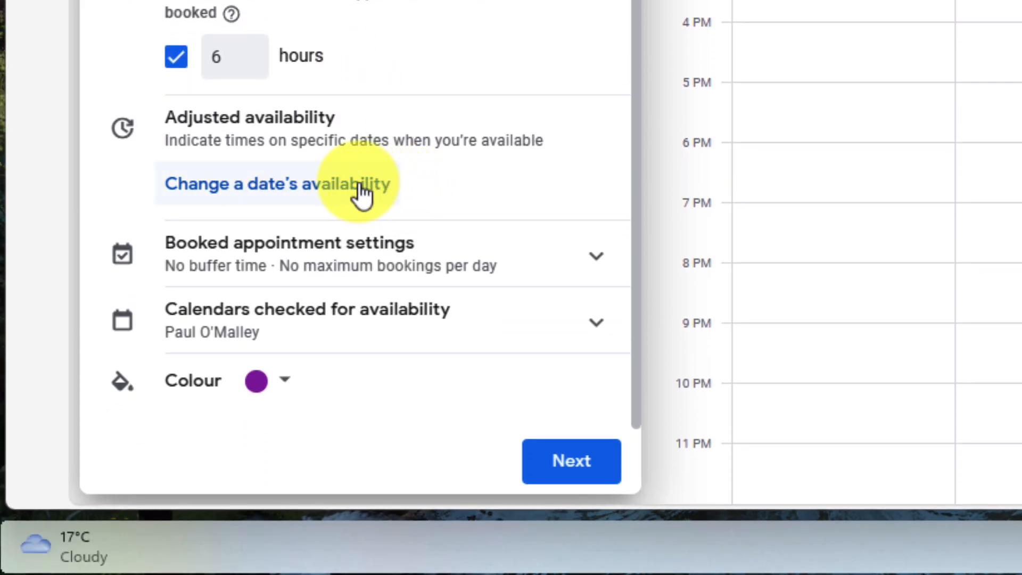
- Mark Monday 30 October 2023 as unavailable and browse the surrounding weeks' slots
click(274, 183)
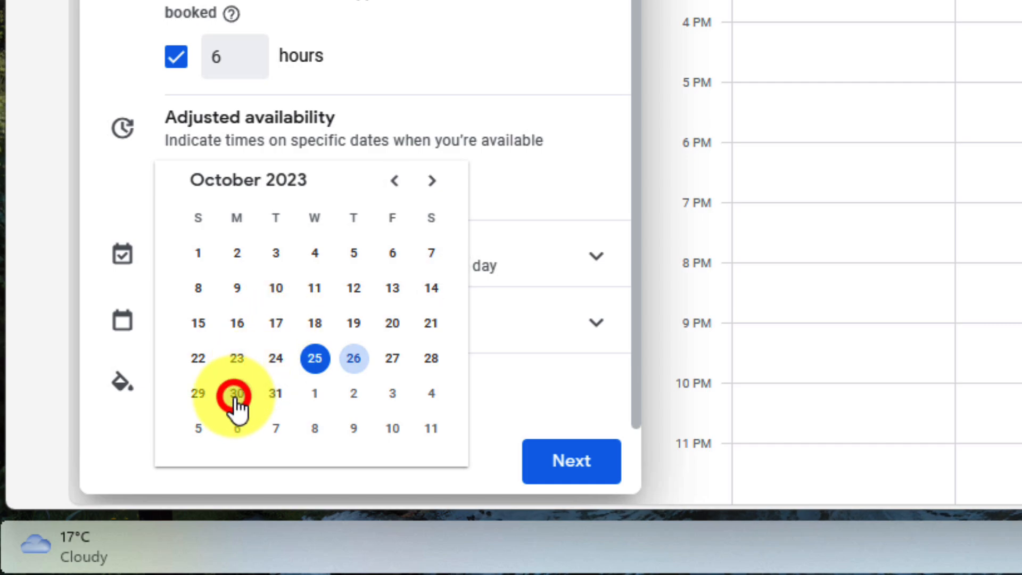
click(236, 393)
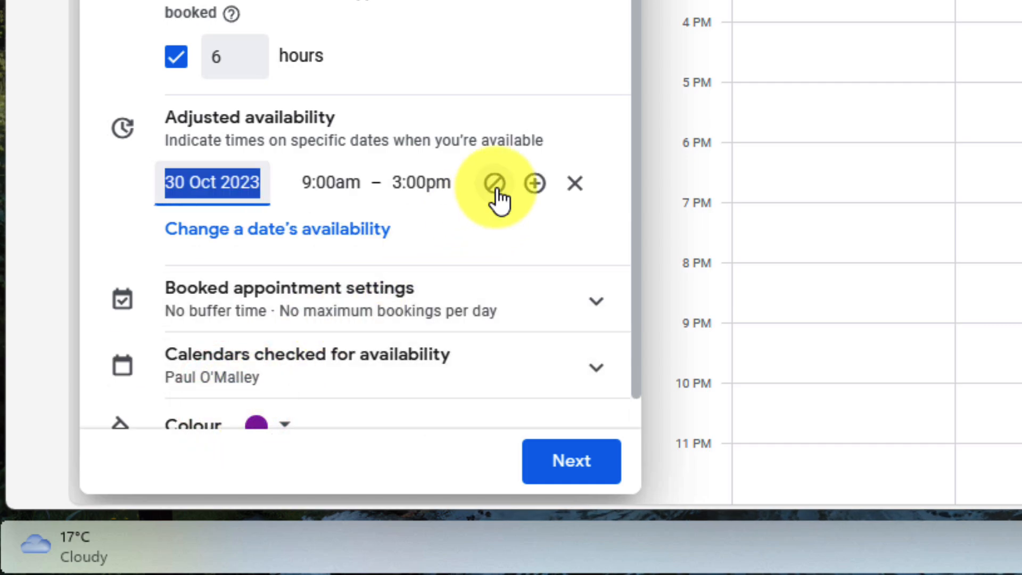
click(495, 183)
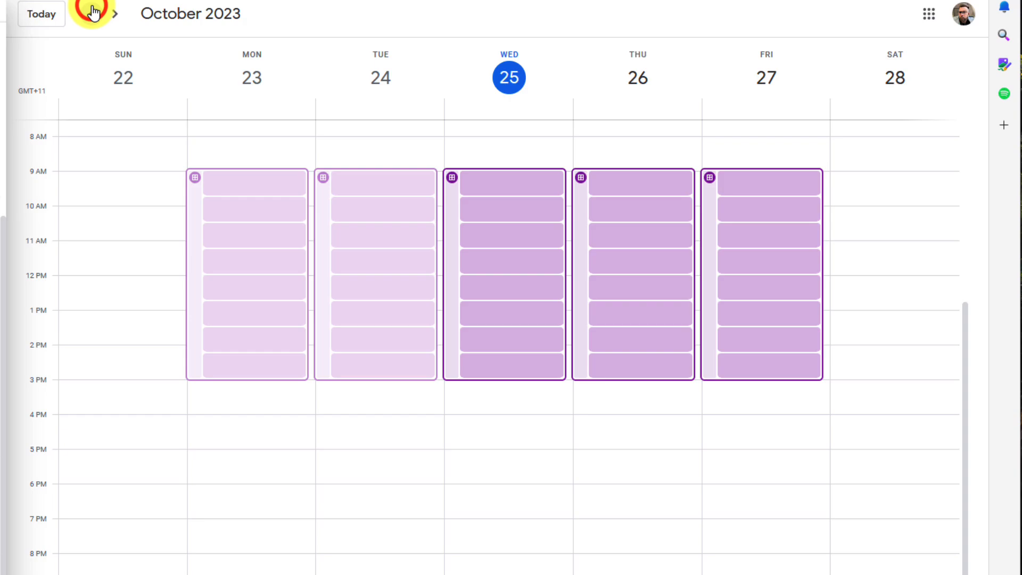
click(95, 13)
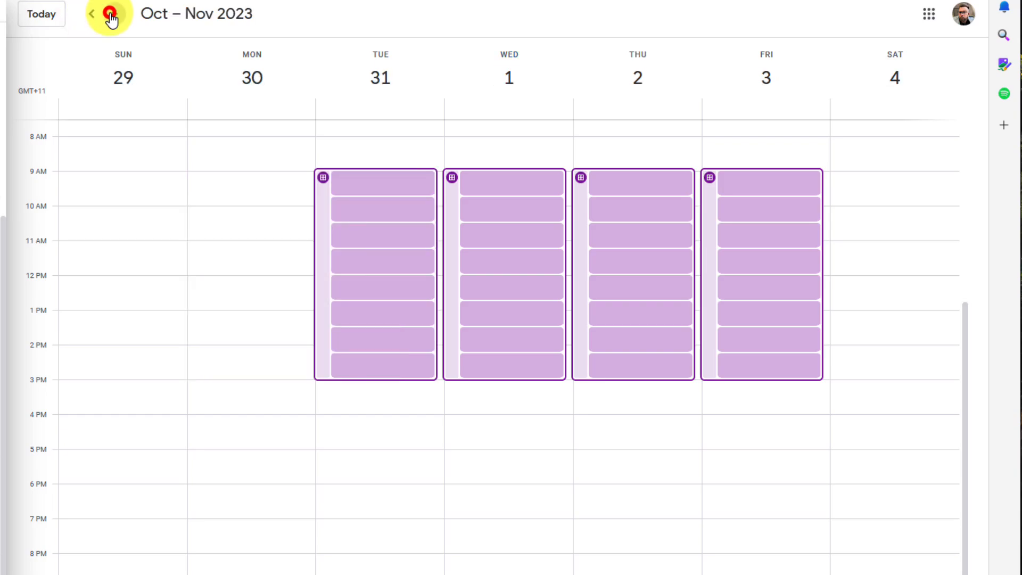
click(112, 13)
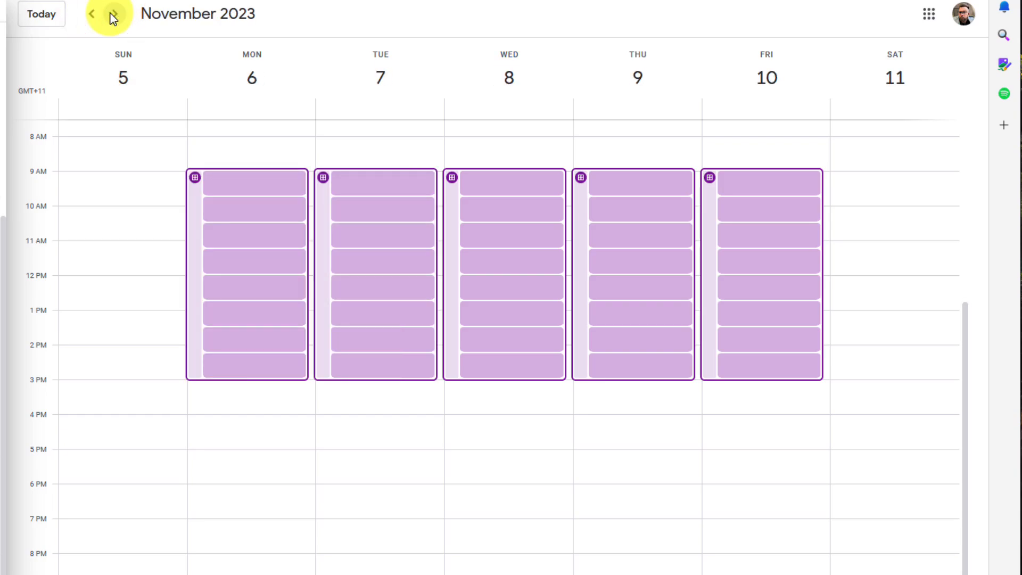
click(91, 14)
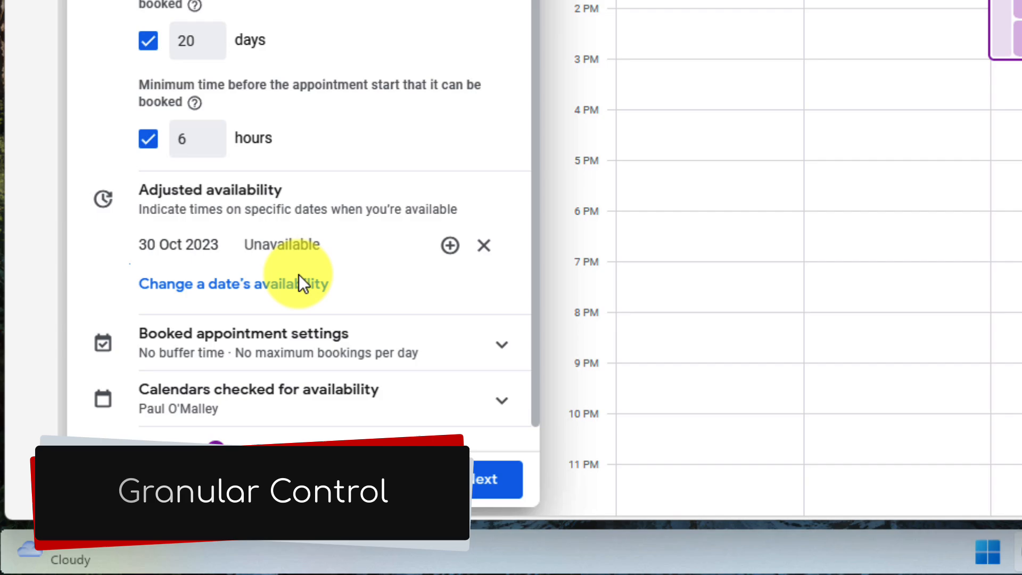
scroll(down, 3)
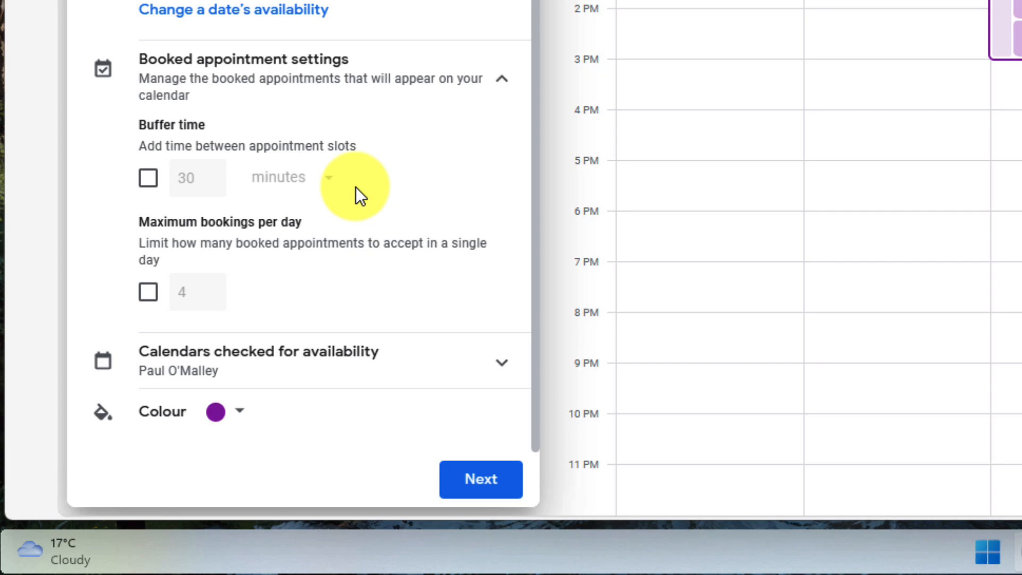
- Turn on a 15-minute buffer time and a maximum of 4 bookings per day
click(148, 177)
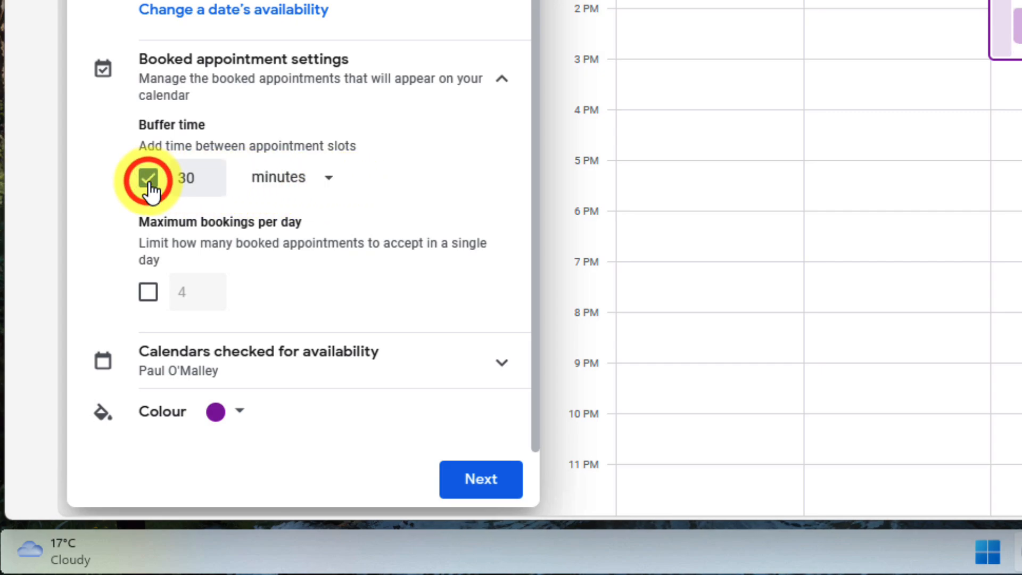
click(148, 177)
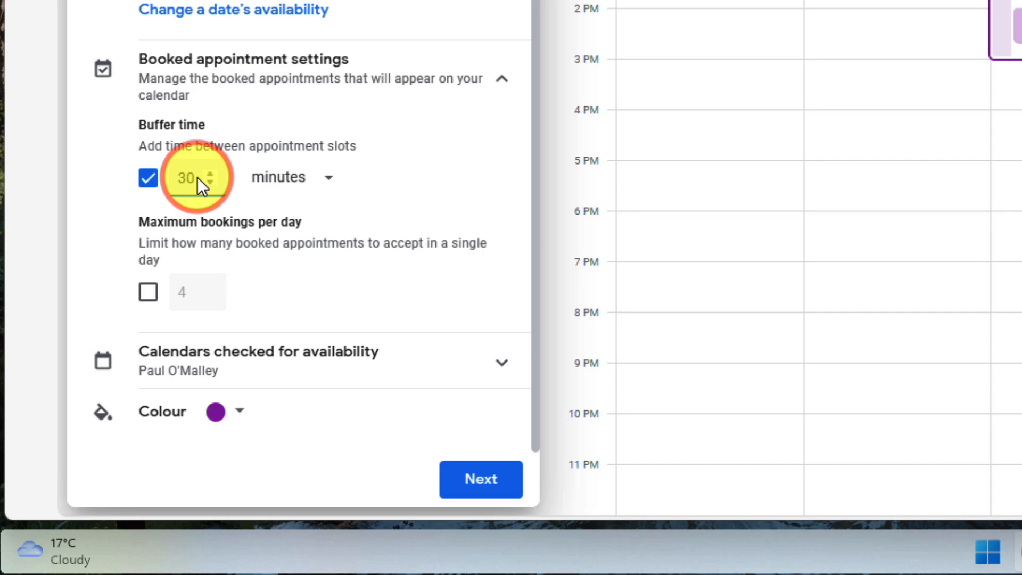
click(209, 182)
text(15)
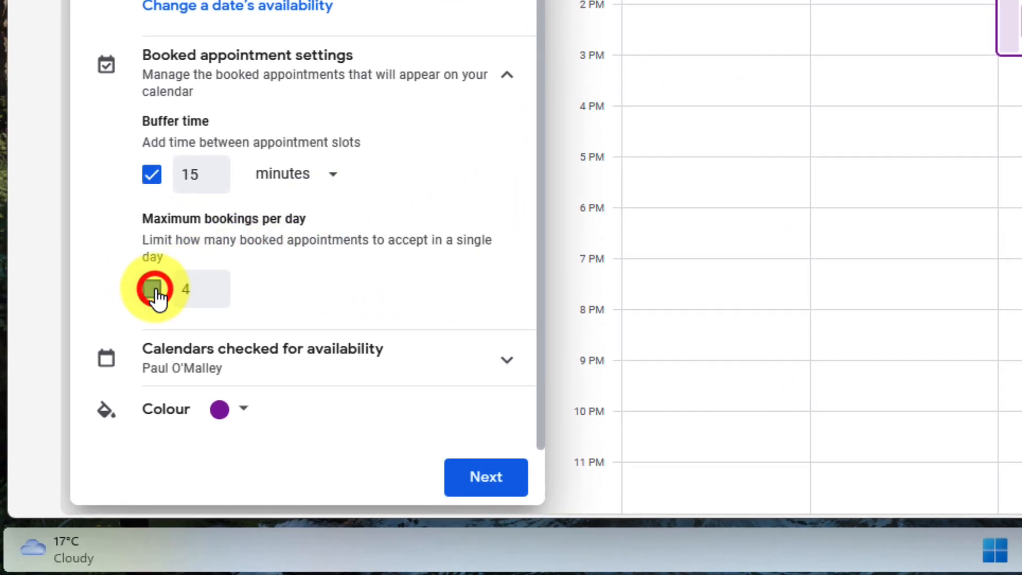
click(151, 289)
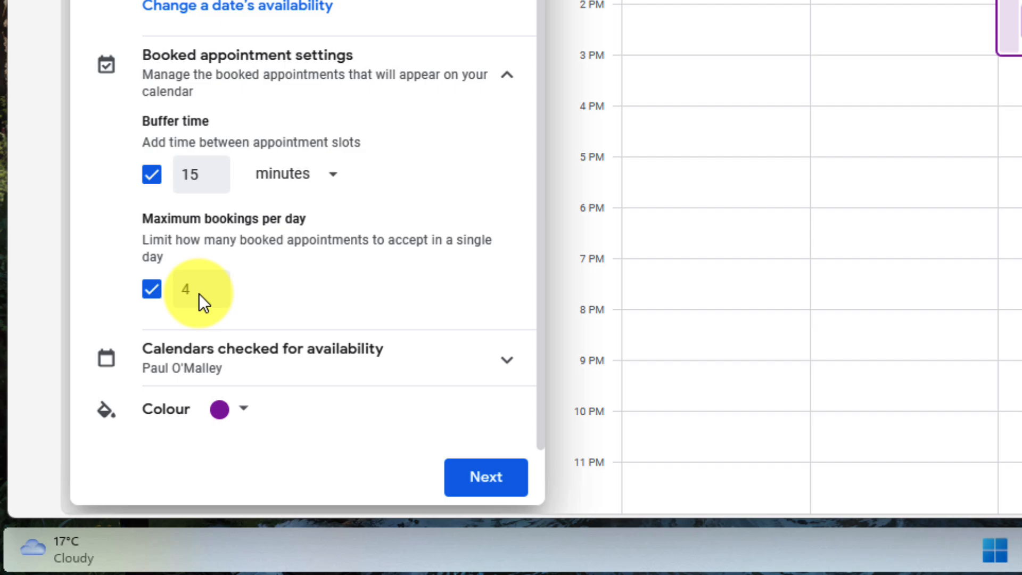
click(485, 477)
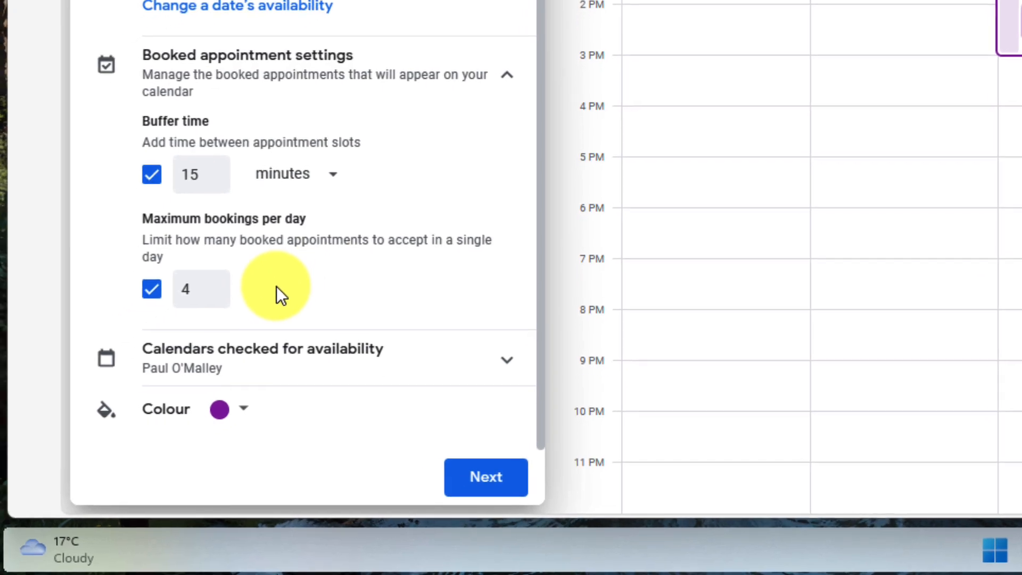
scroll(down, 3)
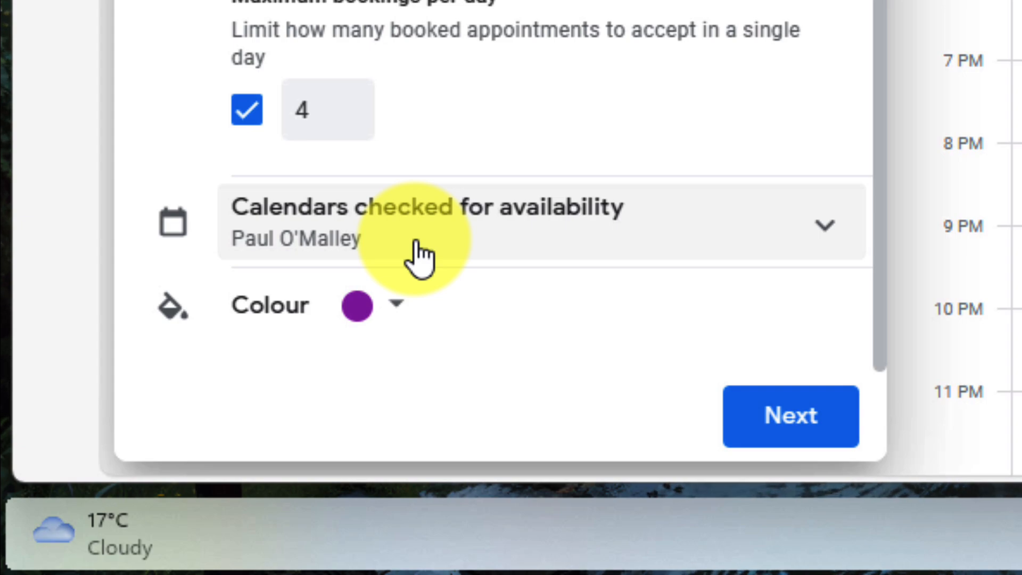
- Change the schedule colour to graphite dark grey and continue to the booking page settings
click(395, 304)
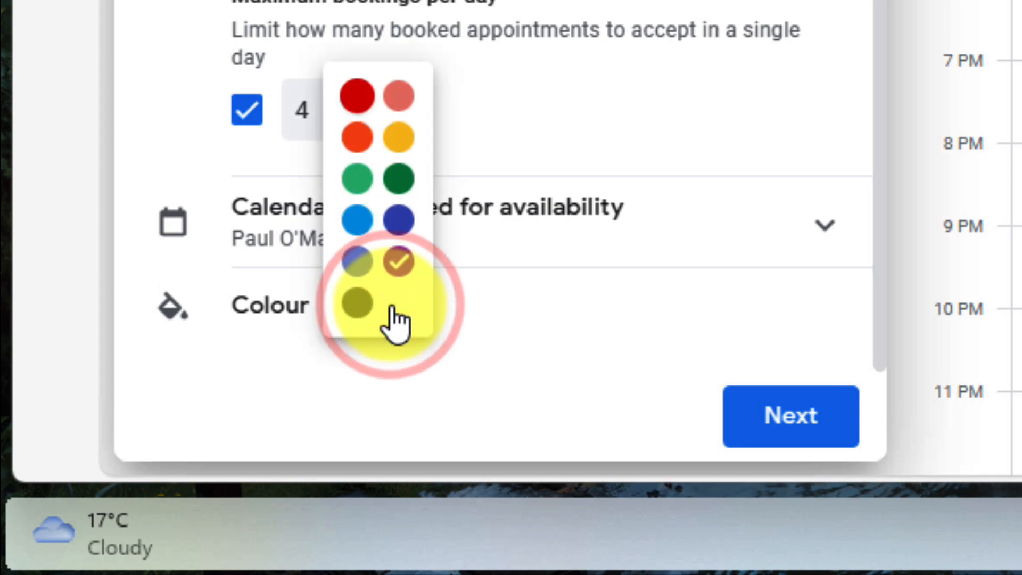
click(357, 303)
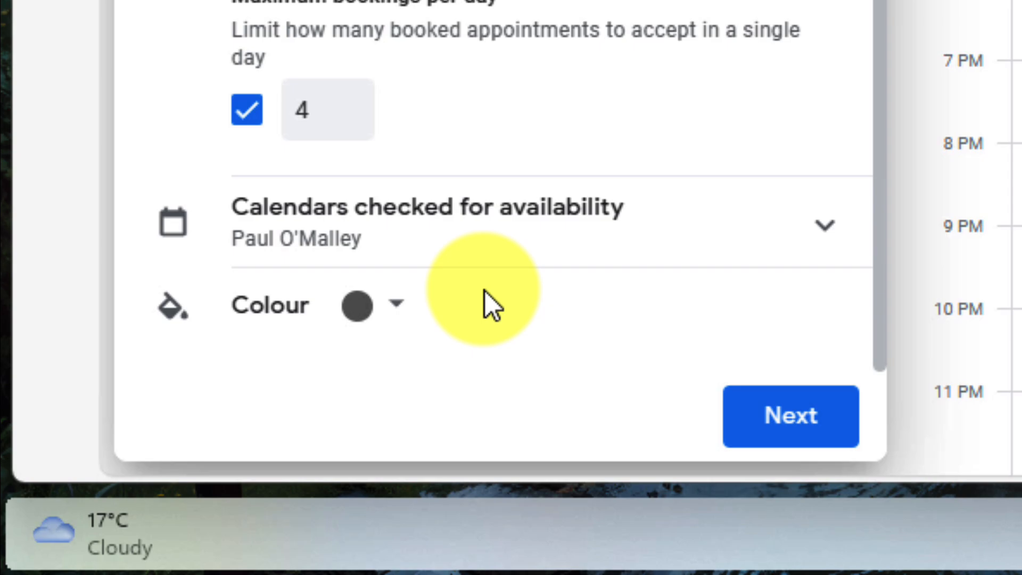
click(790, 416)
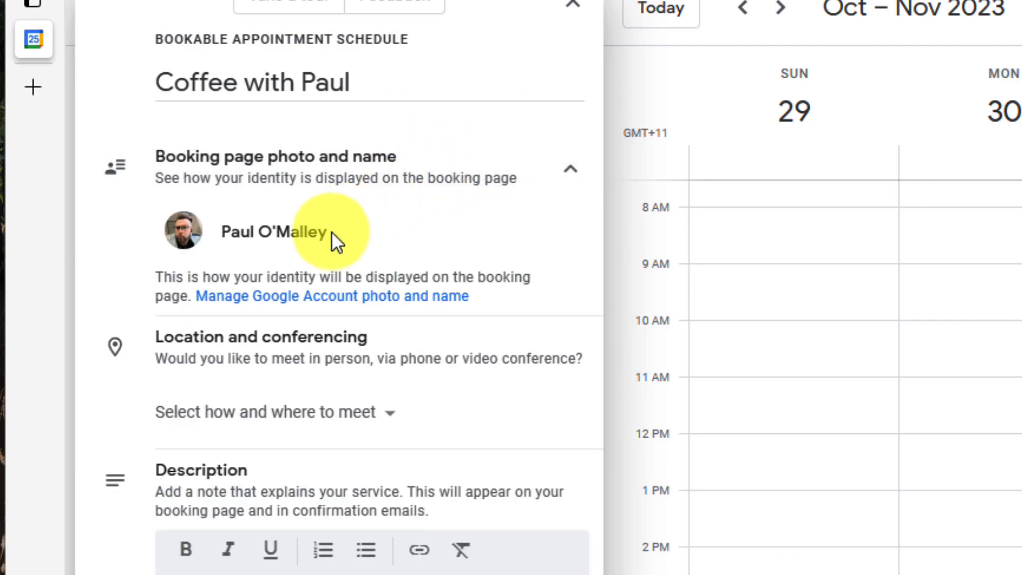
mouse_move(203, 254)
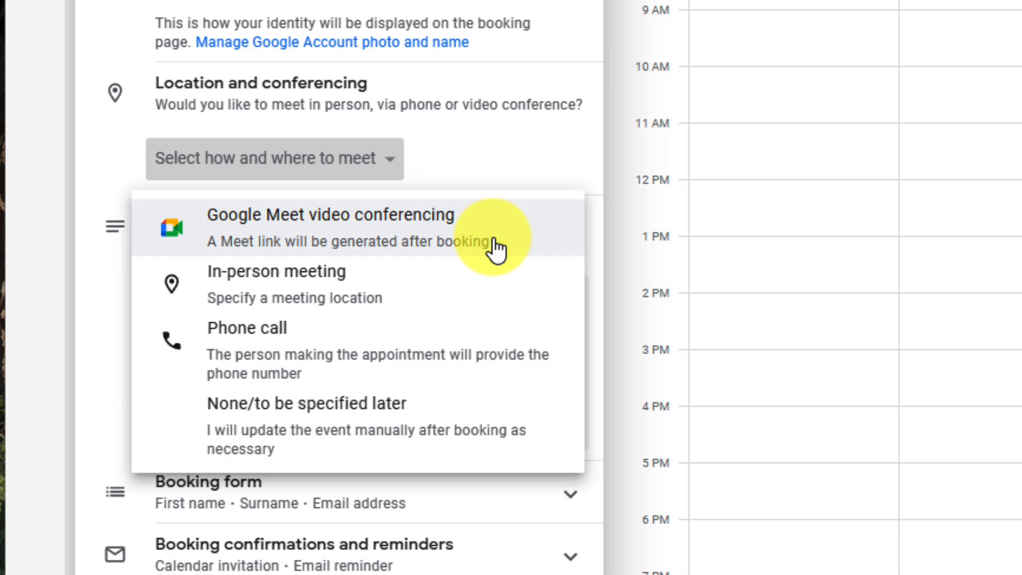
mouse_move(293, 284)
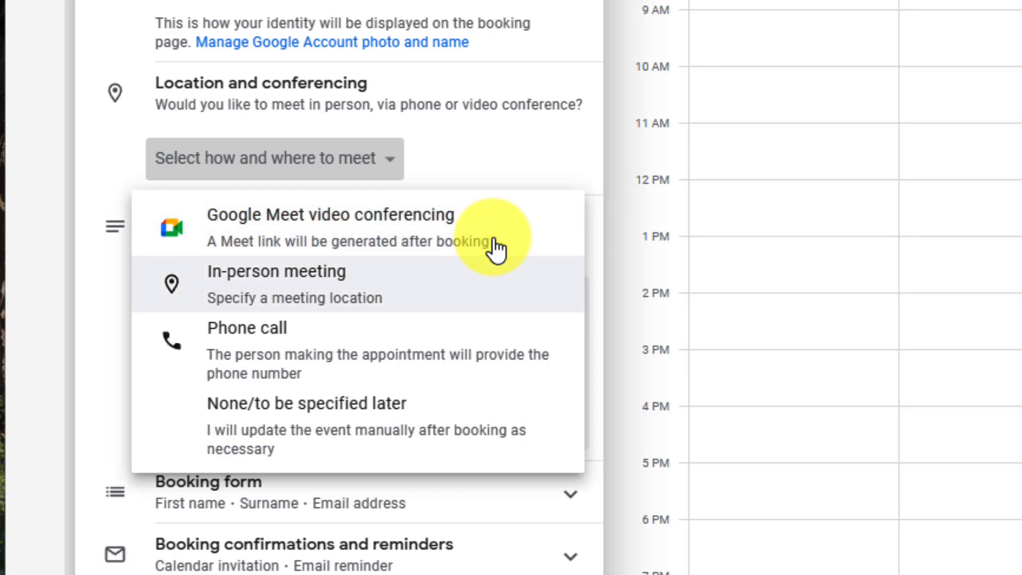
mouse_move(362, 365)
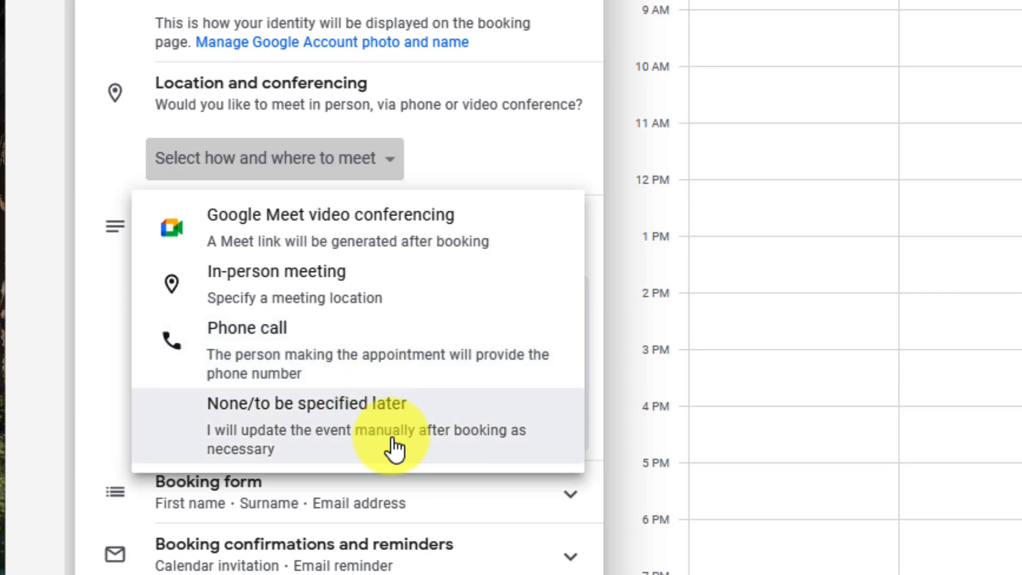
mouse_move(437, 229)
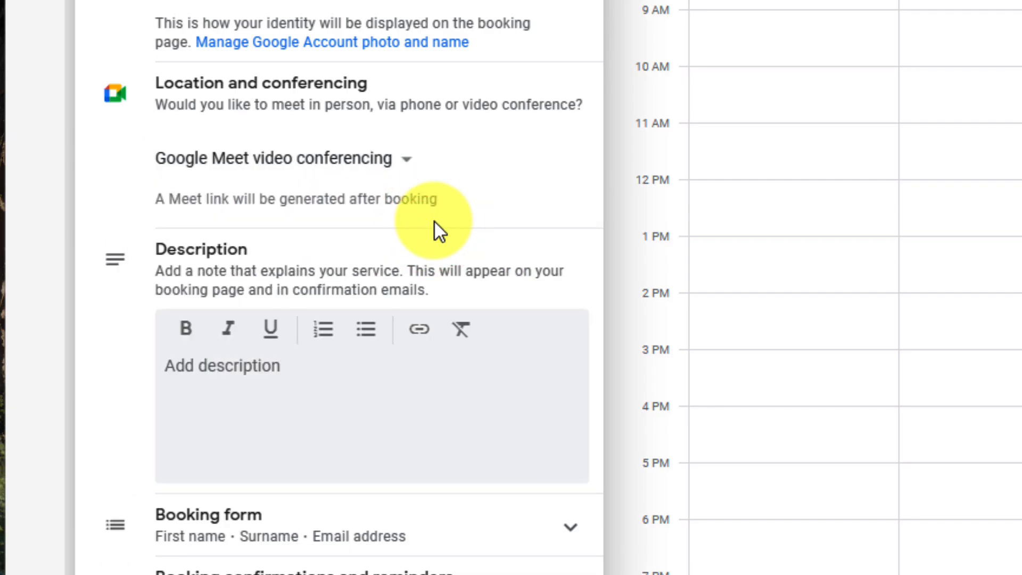
- Enter the booking page description 'Have a virtual coffee with Paul! :D' and expand Booking form
text(Have a virtual coffee)
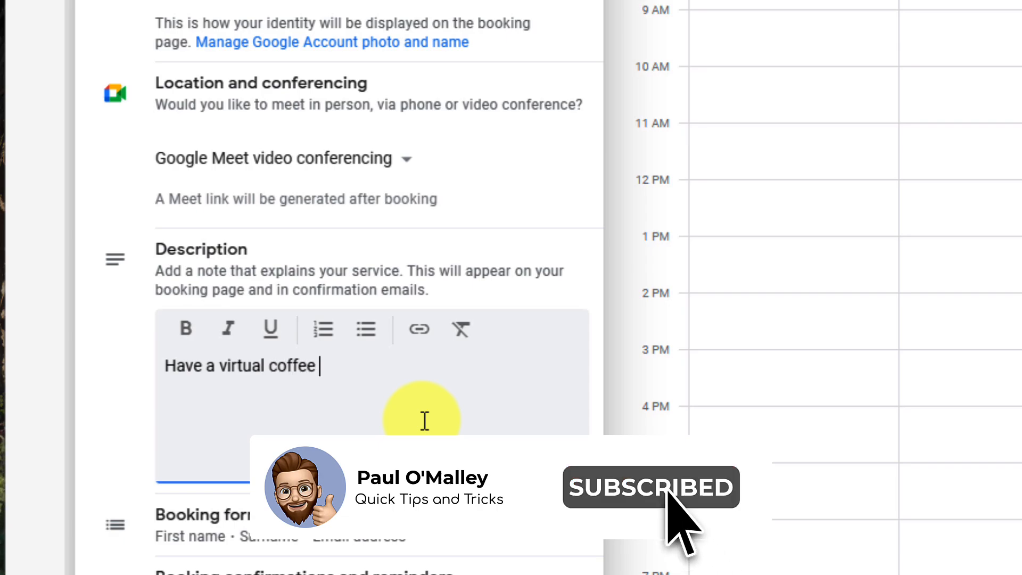
text(with Paul! :D)
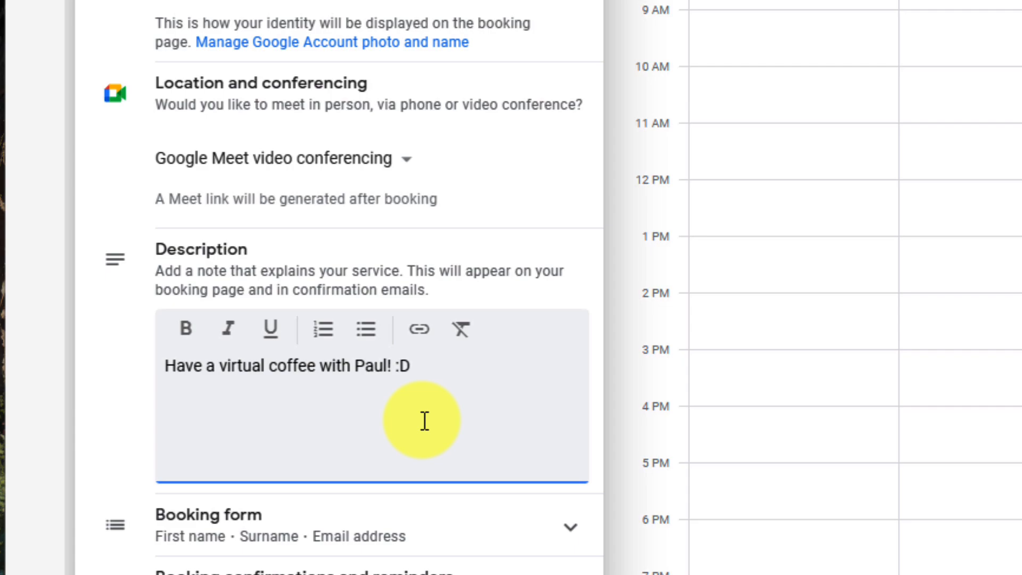
click(560, 526)
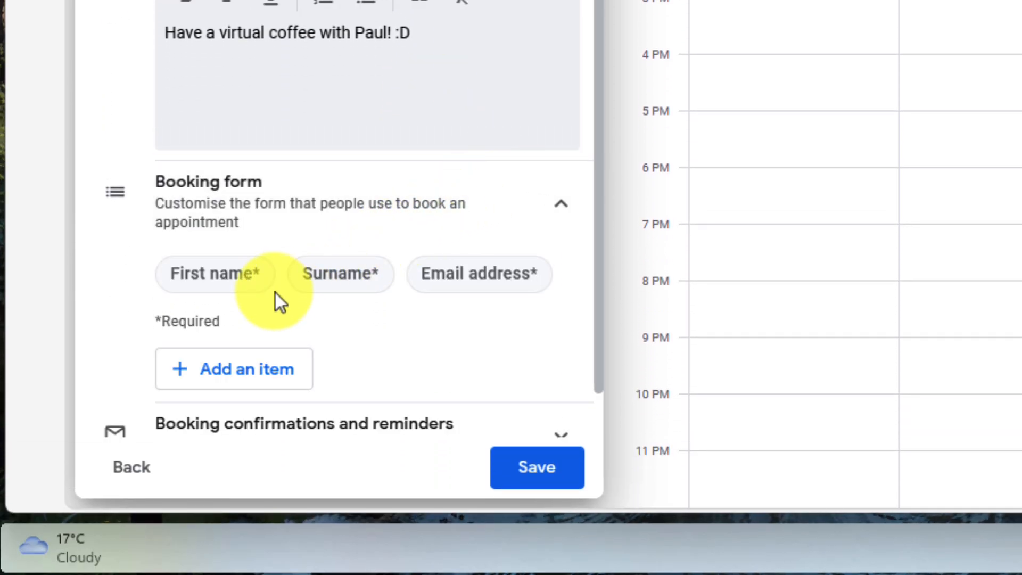
mouse_move(430, 313)
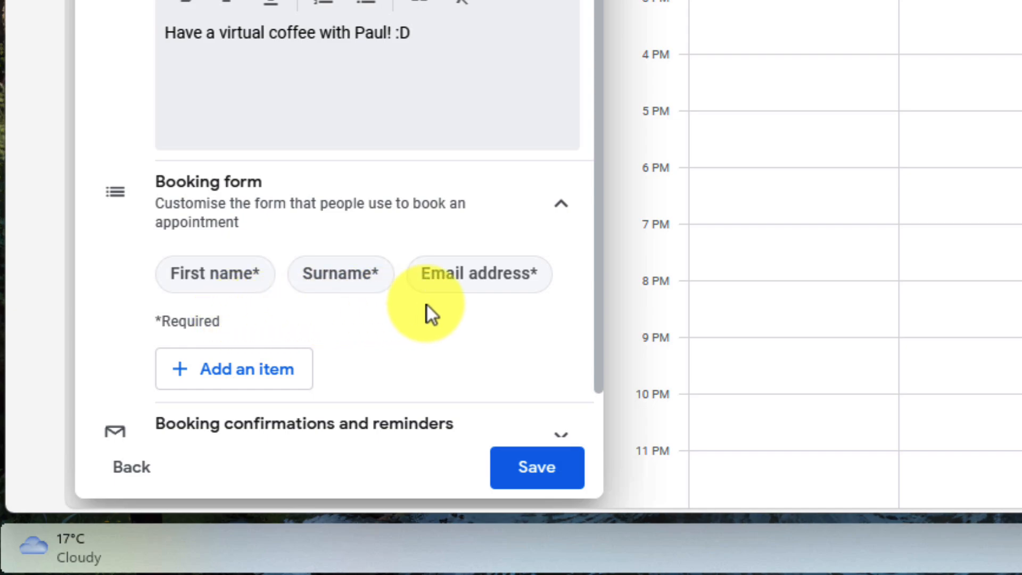
mouse_move(473, 309)
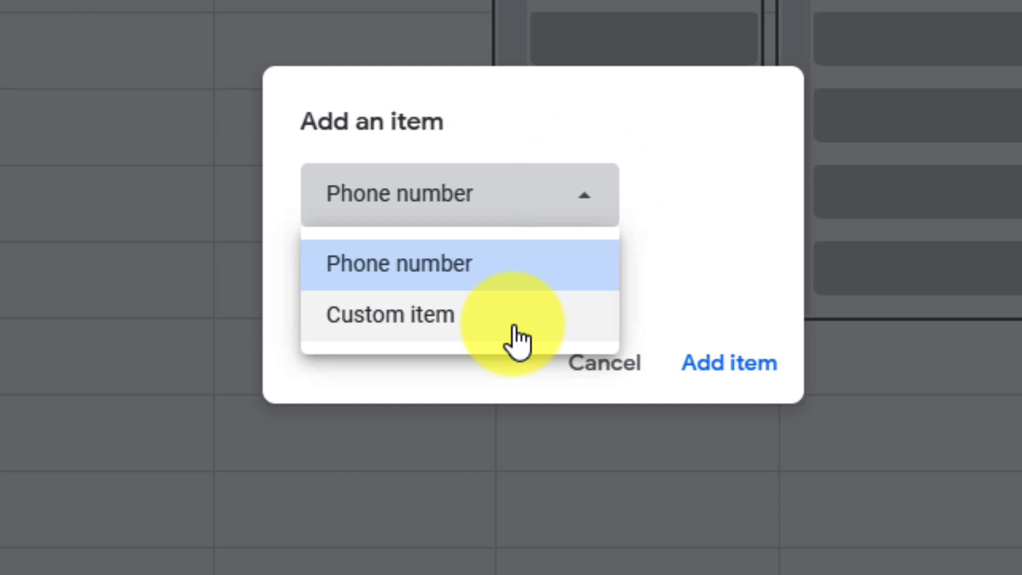
click(389, 314)
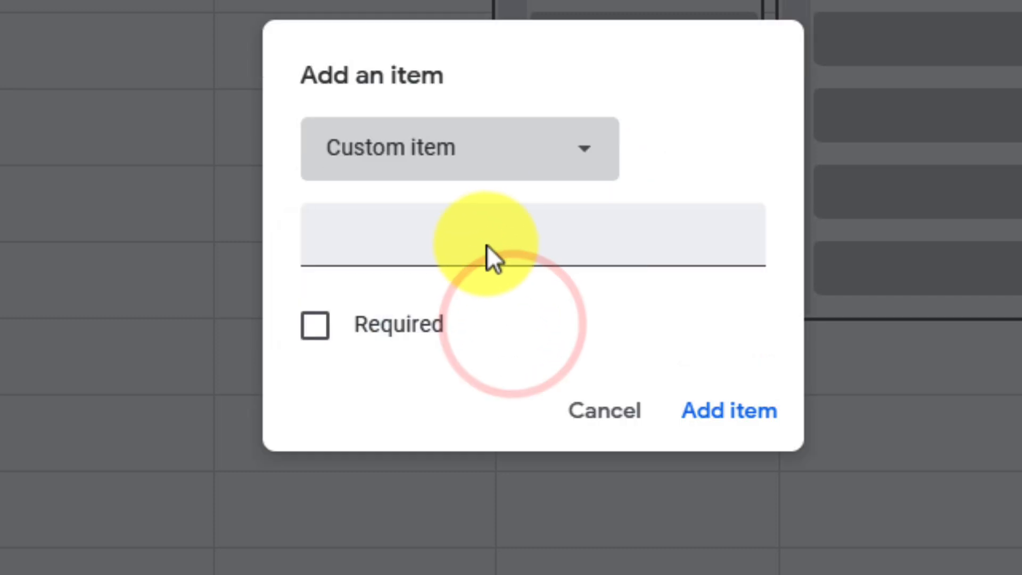
click(482, 234)
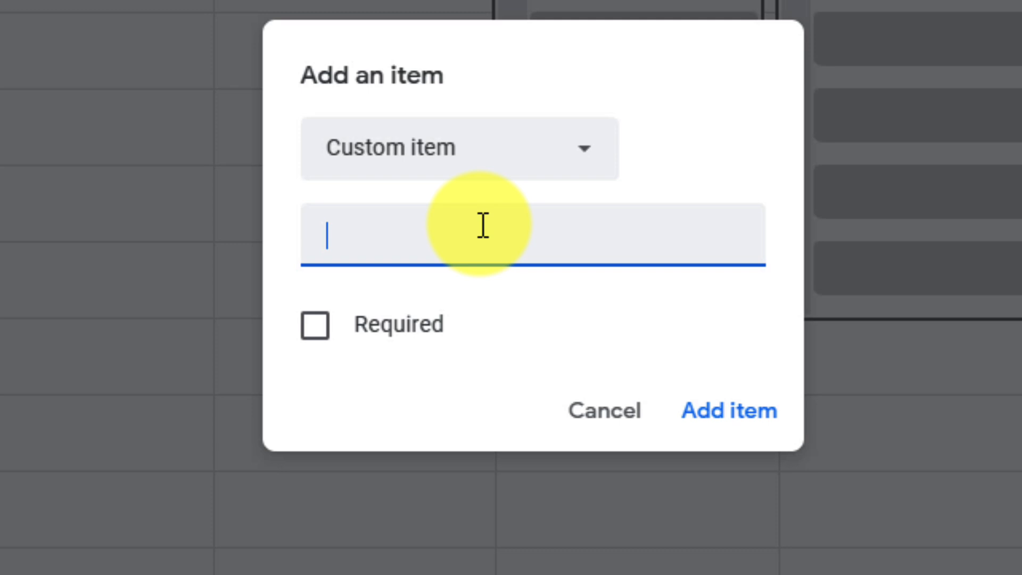
click(459, 147)
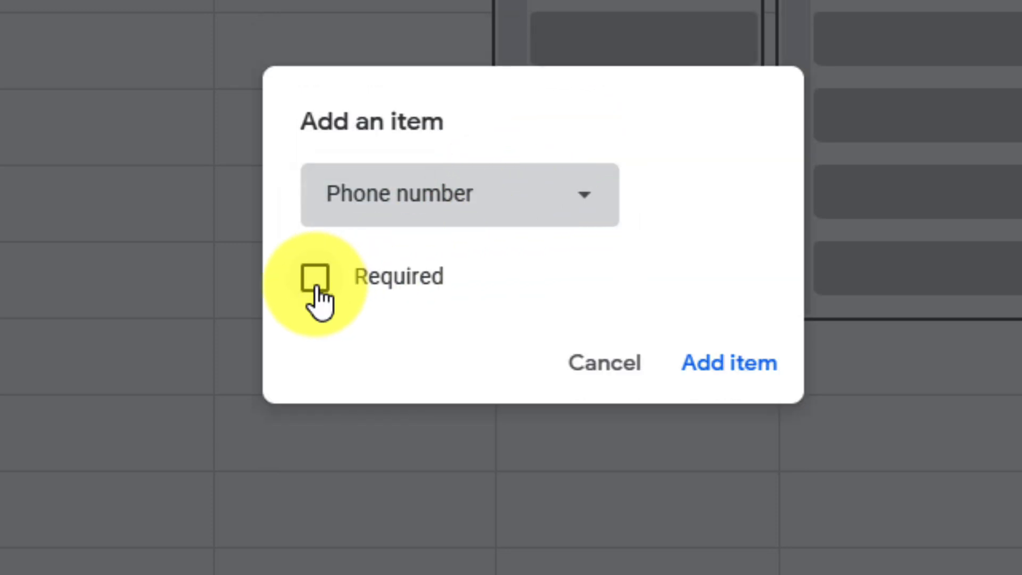
click(315, 276)
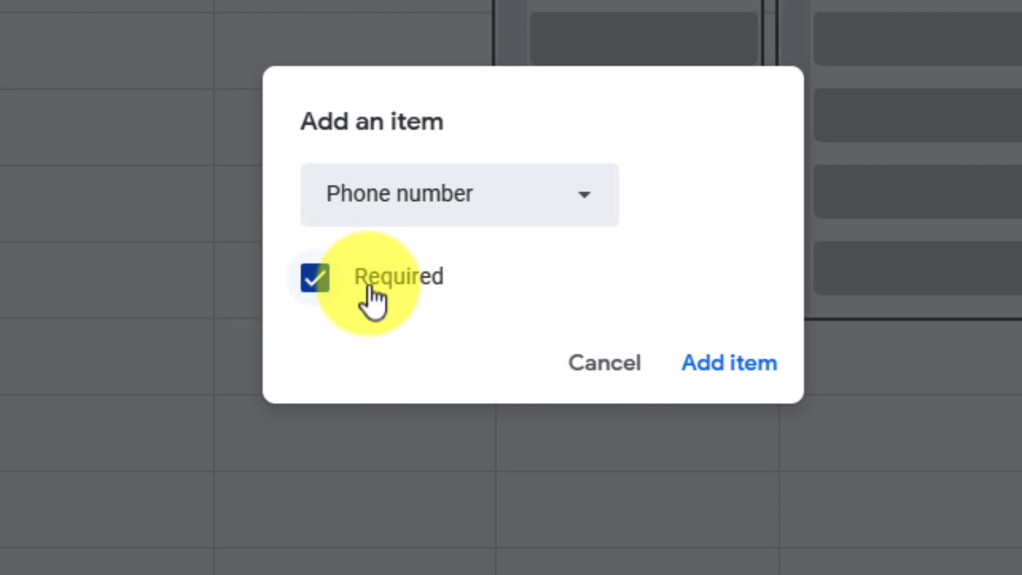
click(314, 277)
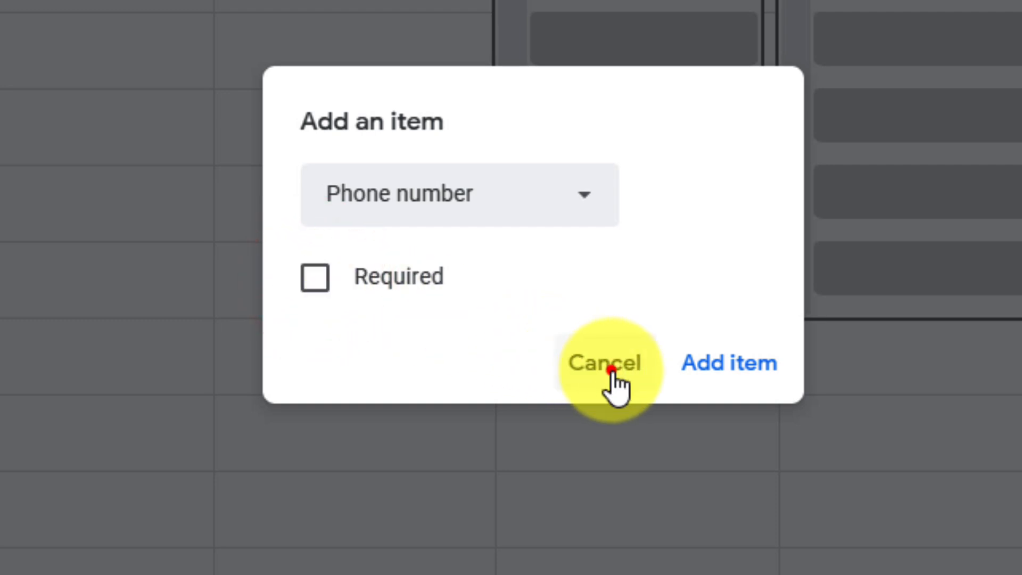
click(604, 363)
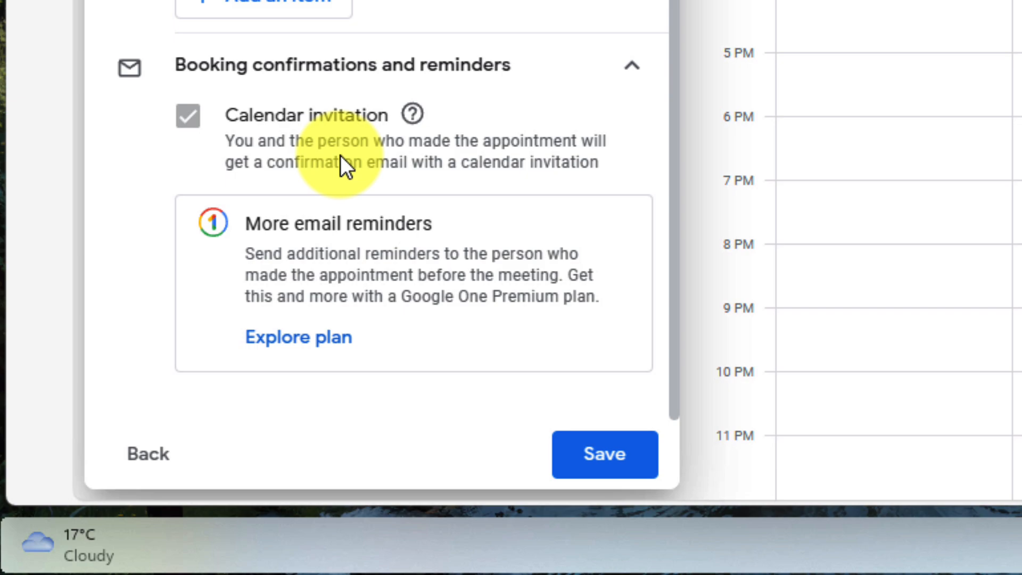
mouse_move(401, 285)
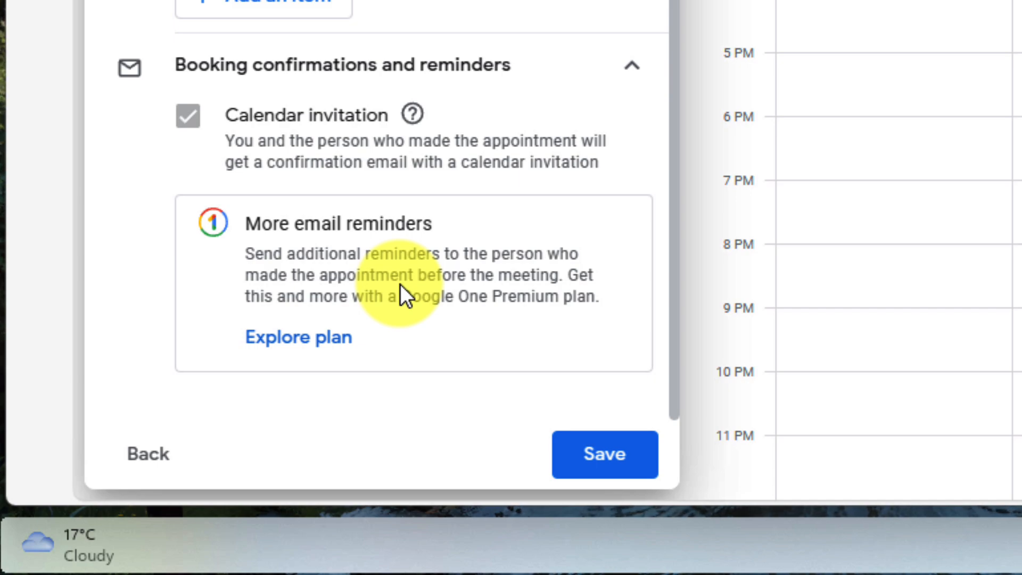
- Save the schedule with Calendar invitation kept as the booking confirmation
click(514, 471)
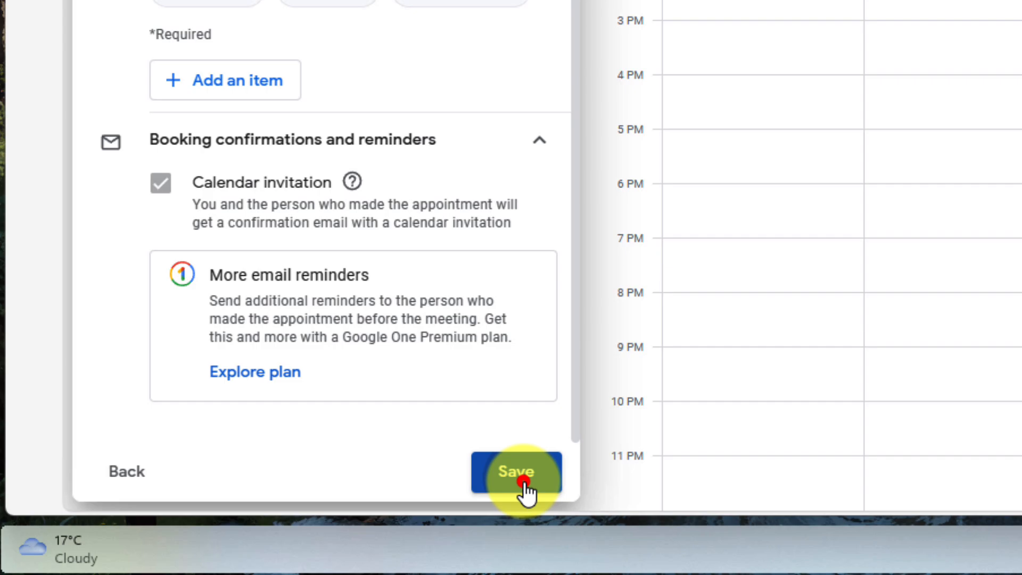
click(515, 471)
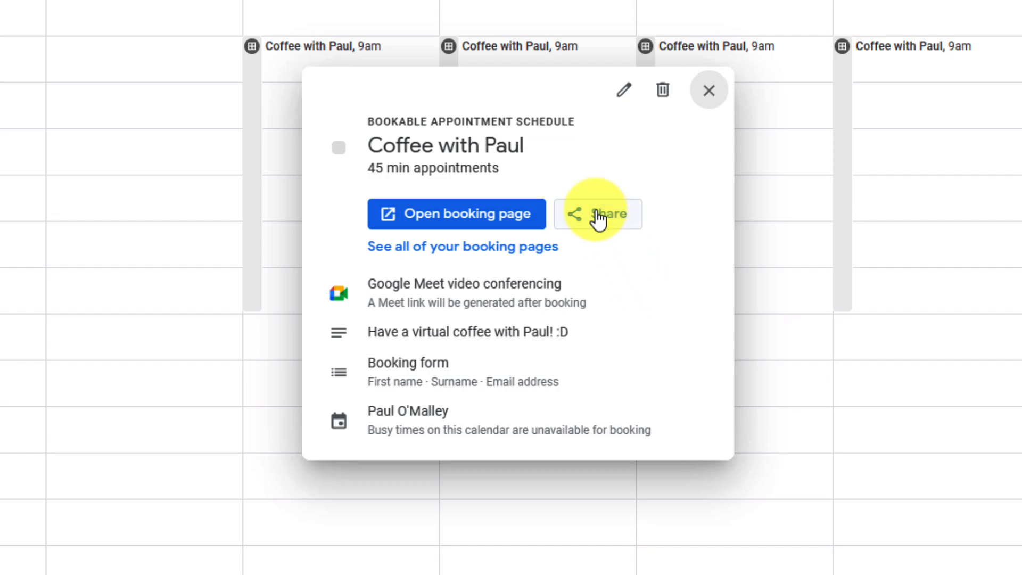
- Copy the Coffee with Paul booking link from Share, then open its booking page
click(597, 214)
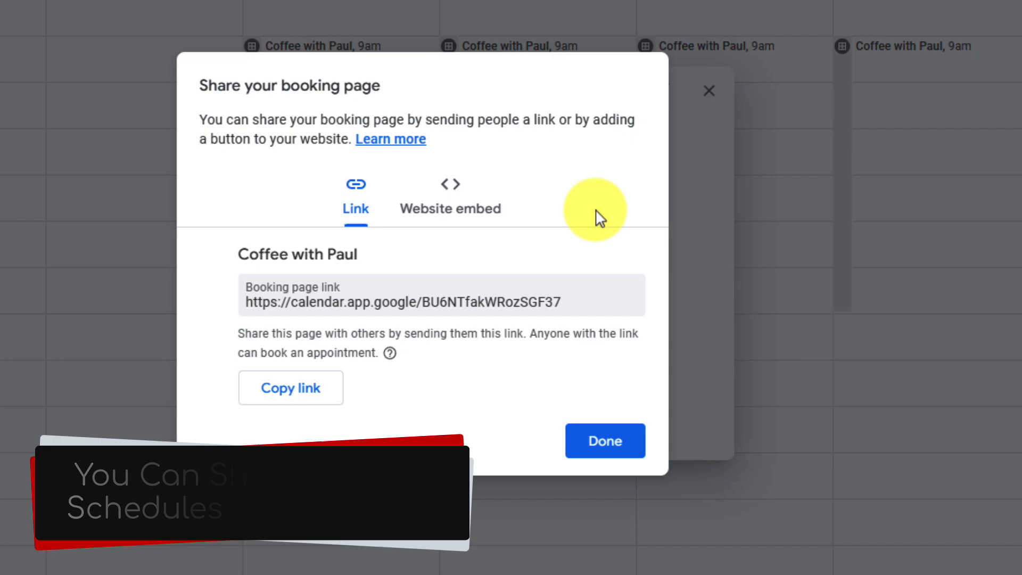
mouse_move(497, 314)
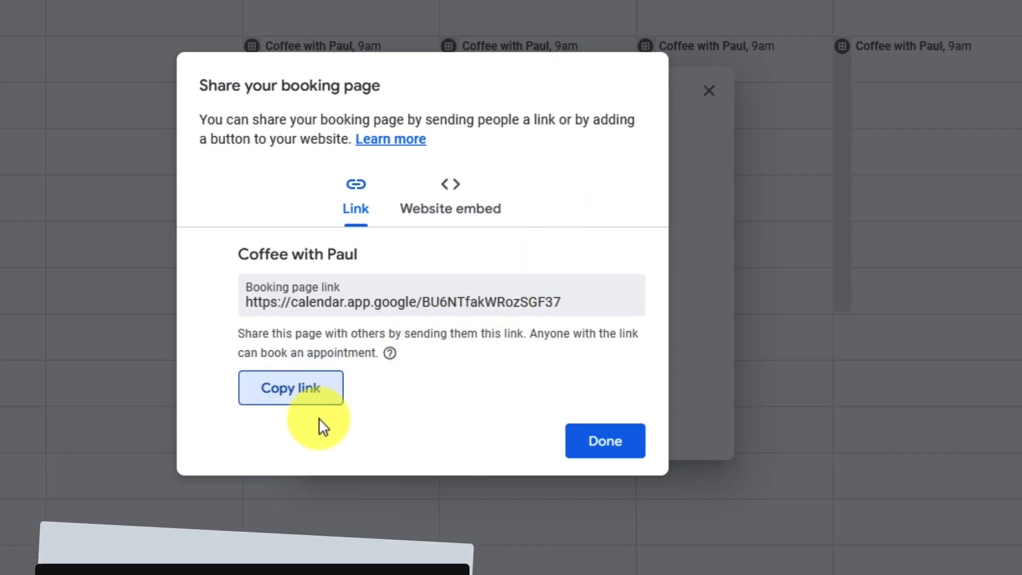
click(290, 387)
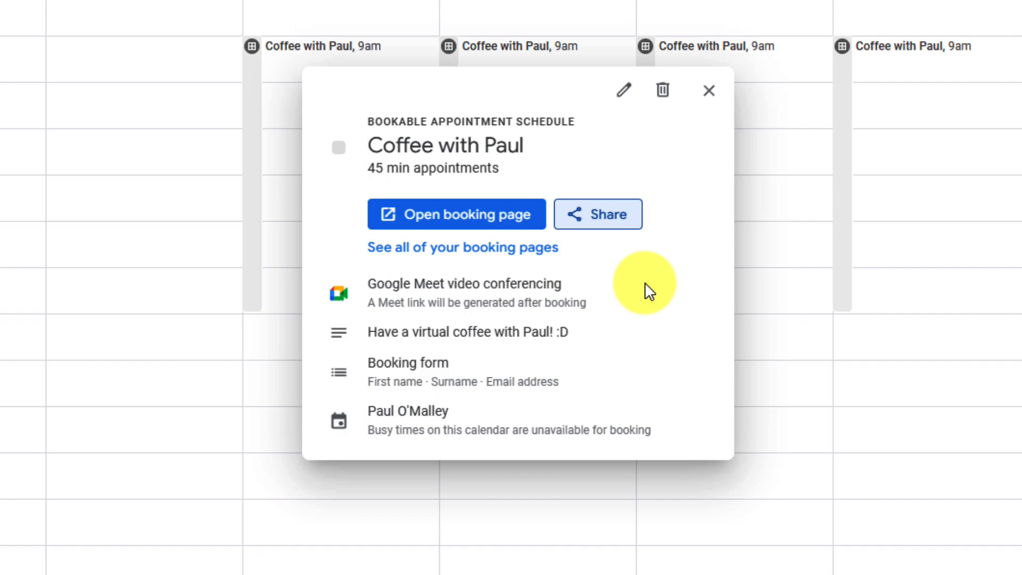
click(456, 214)
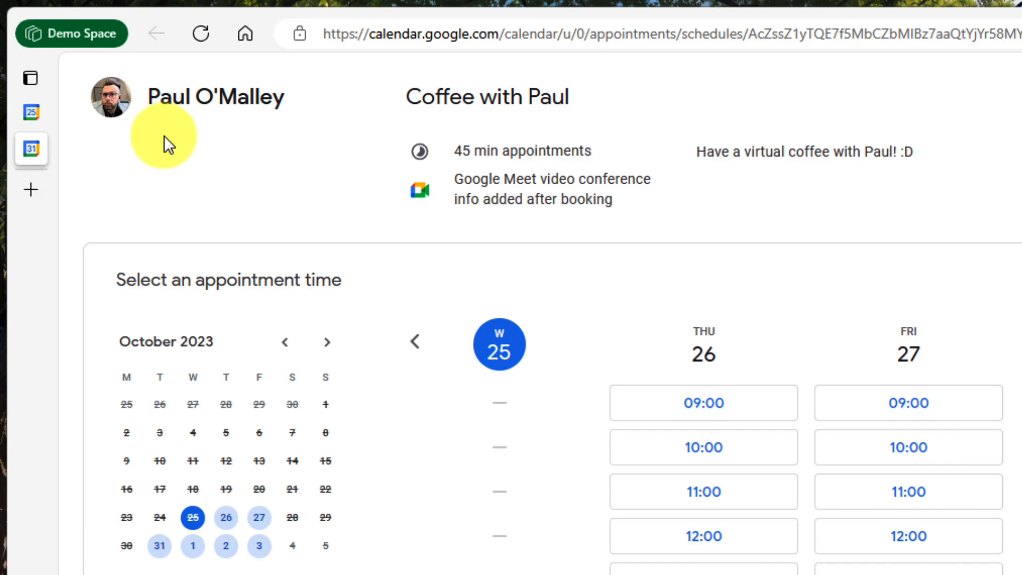
mouse_move(497, 129)
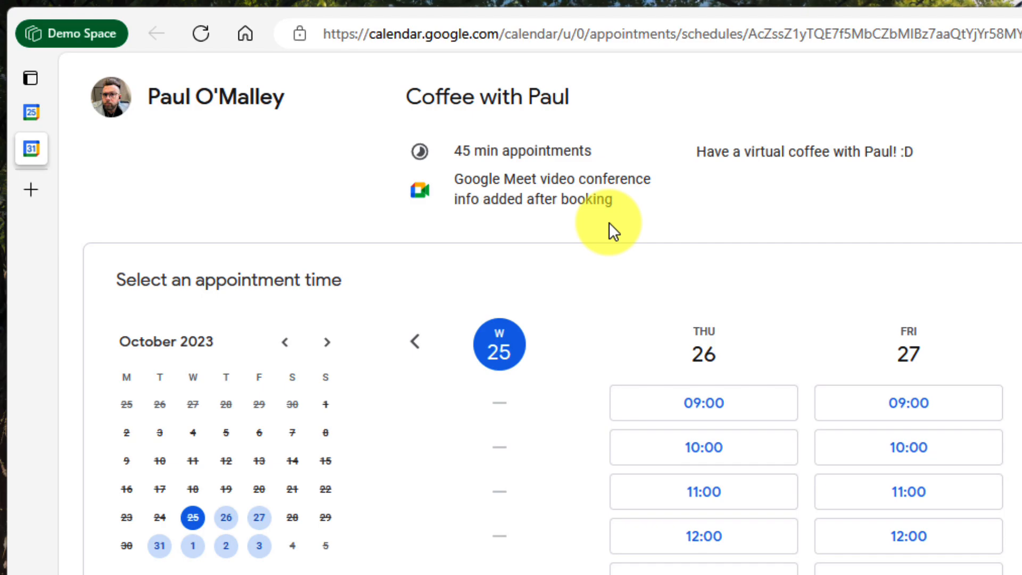
- Book the Thursday 26 October 11:00 slot using autofilled contact details
scroll(down, 3)
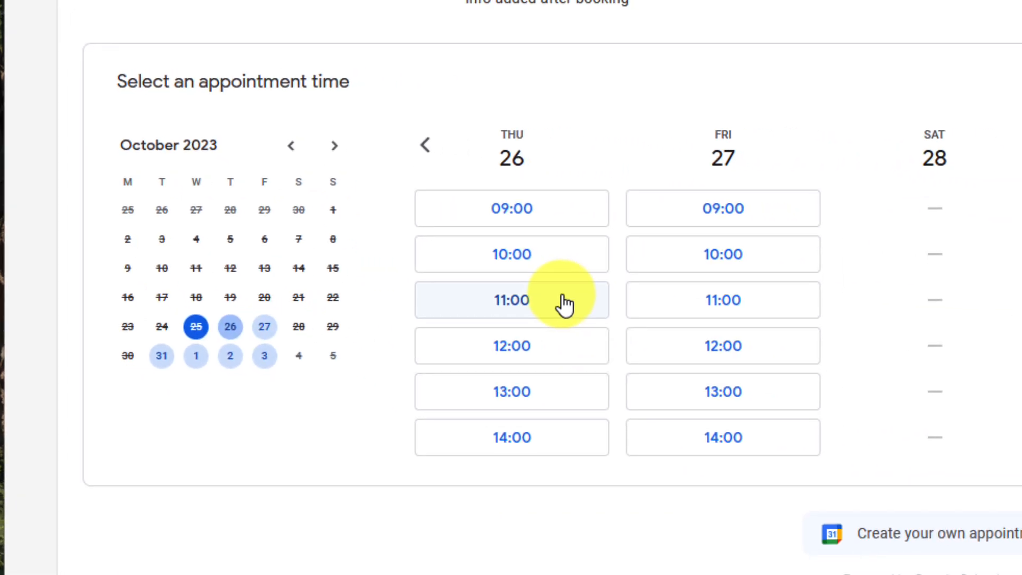
click(511, 299)
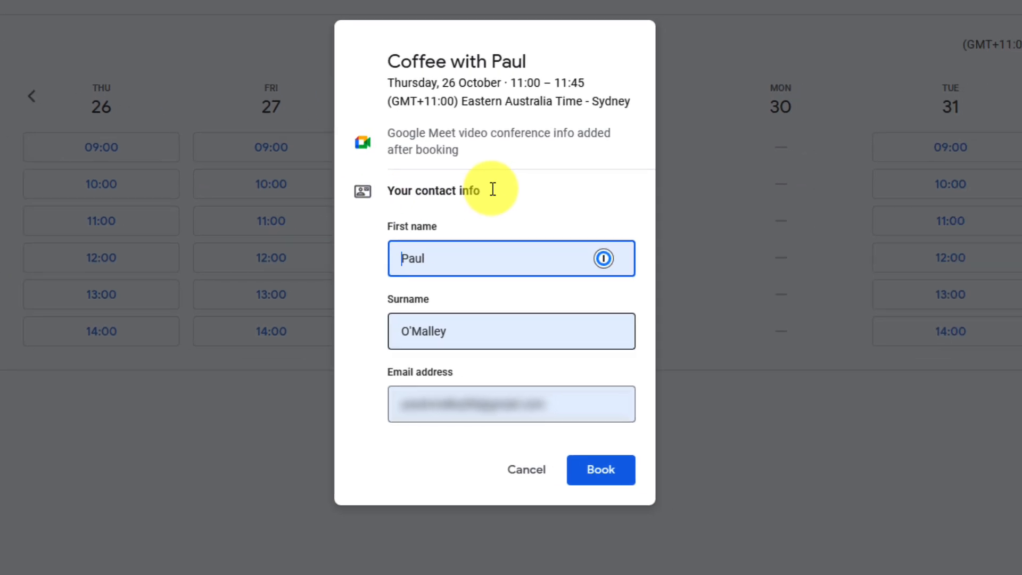
click(600, 469)
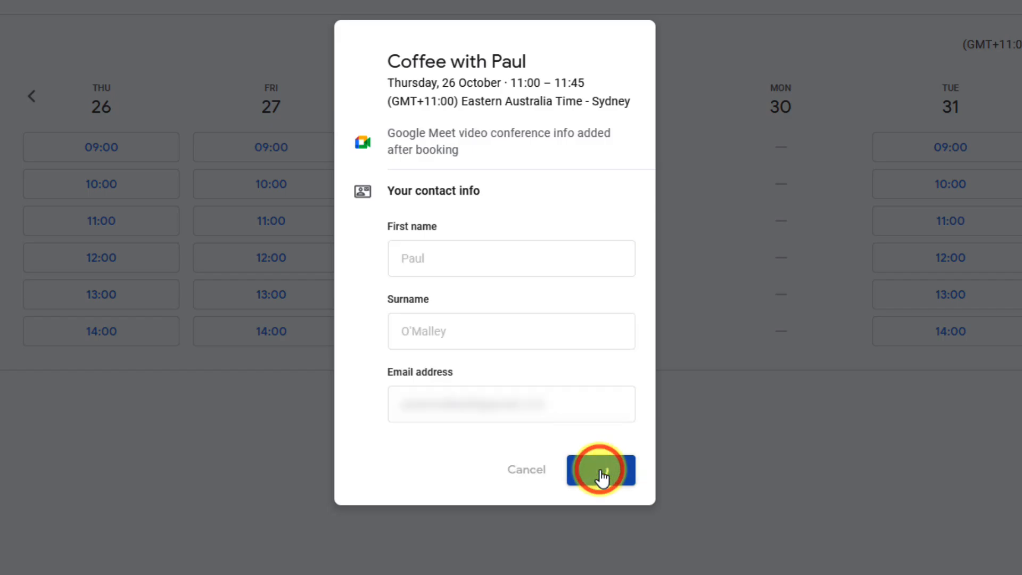
click(600, 468)
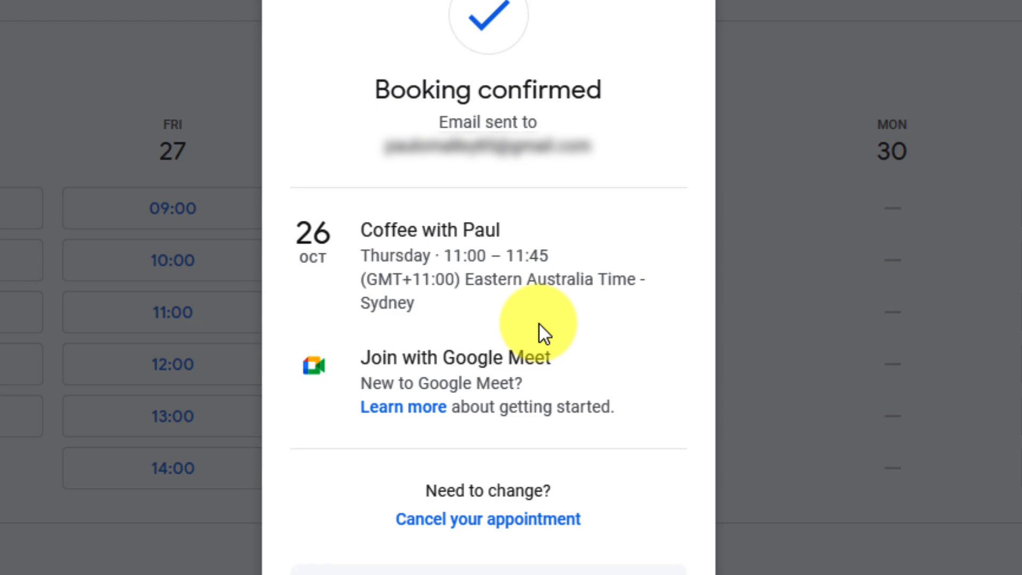
scroll(down, 3)
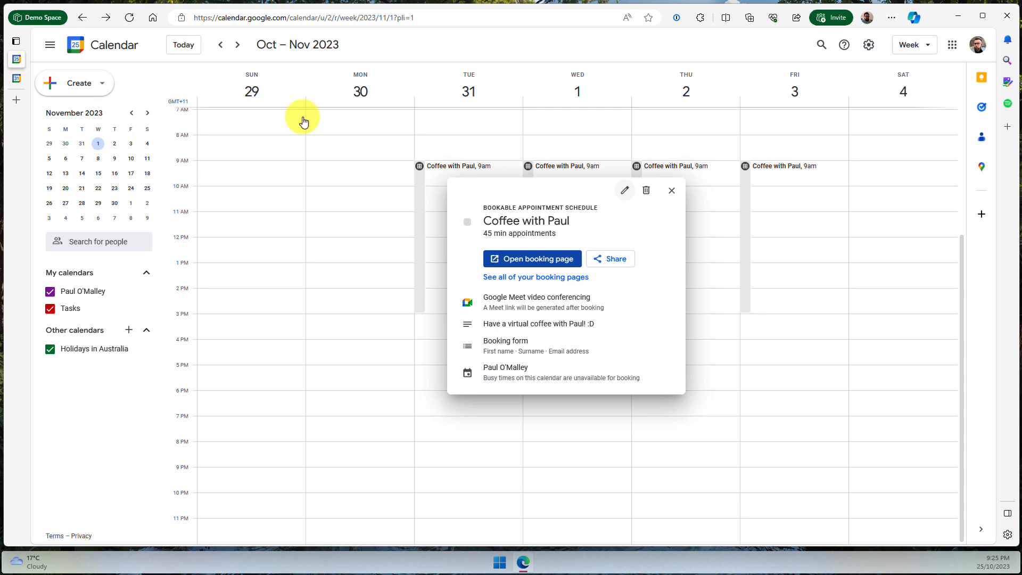
- Create a 'Busy' event on Friday 27 October from 11am to 3pm
click(672, 190)
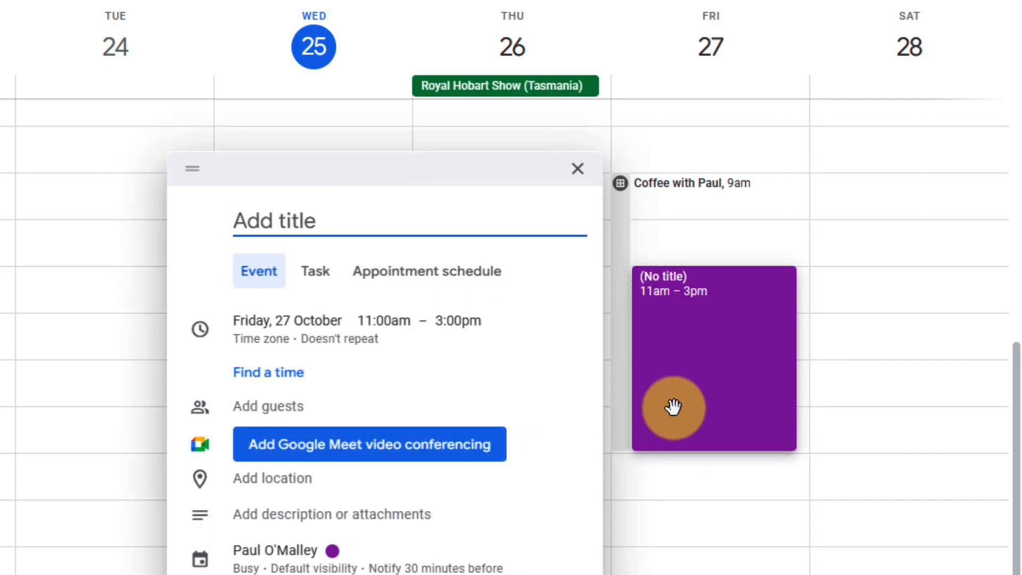
text(Busy)
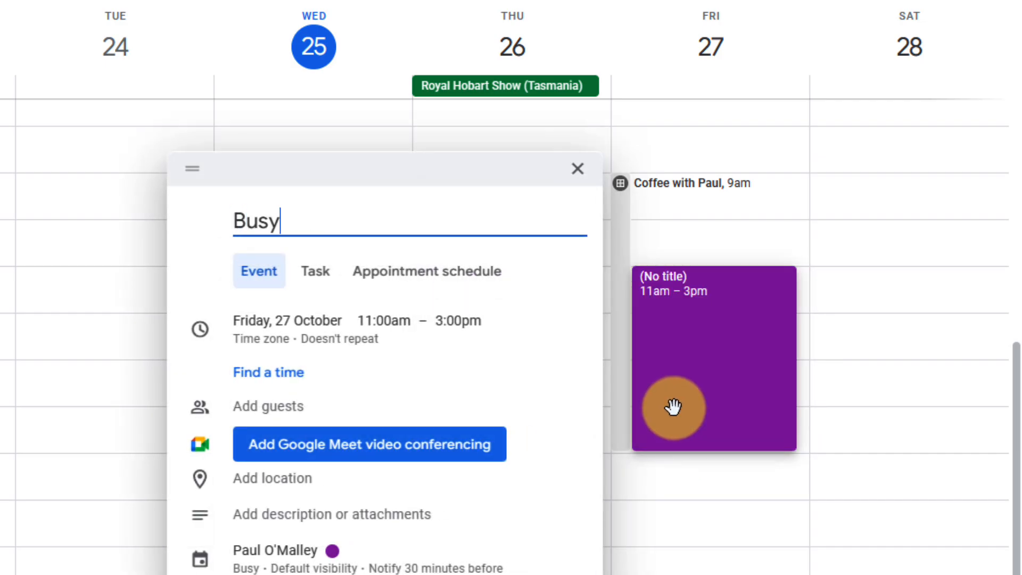
text(Busy)
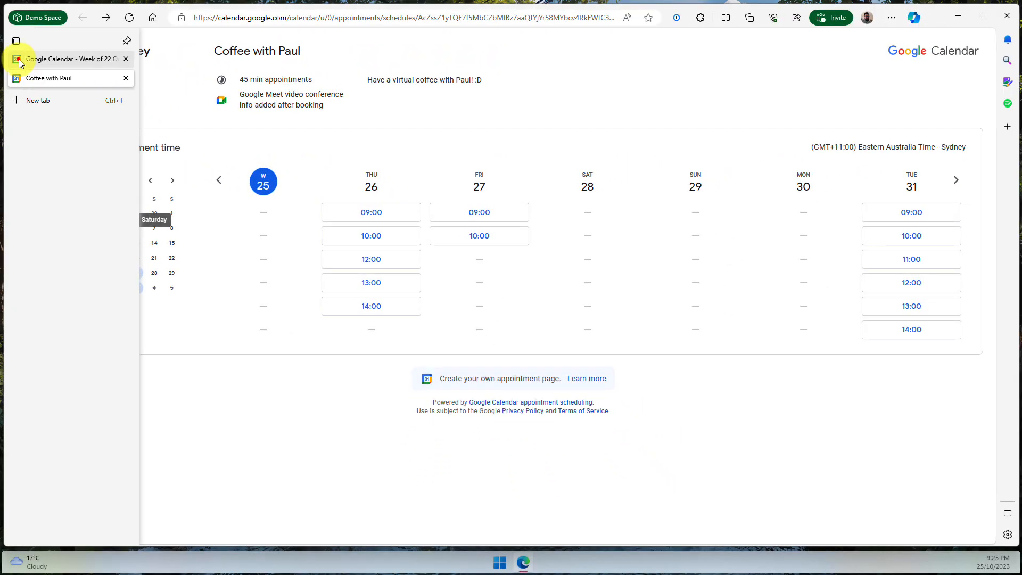
click(65, 59)
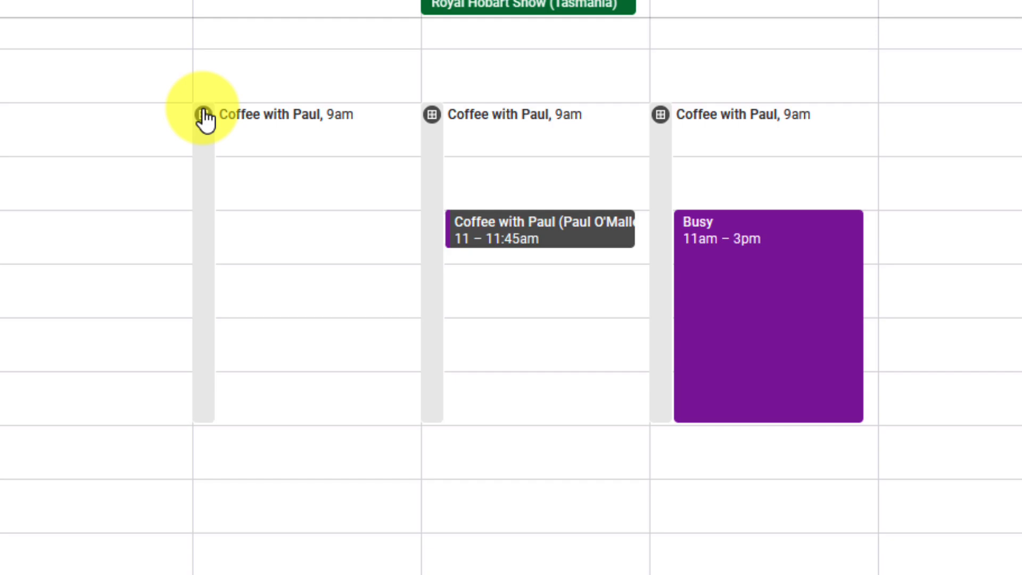
- Delete the Coffee with Paul schedule, choosing All availability and confirming
click(207, 115)
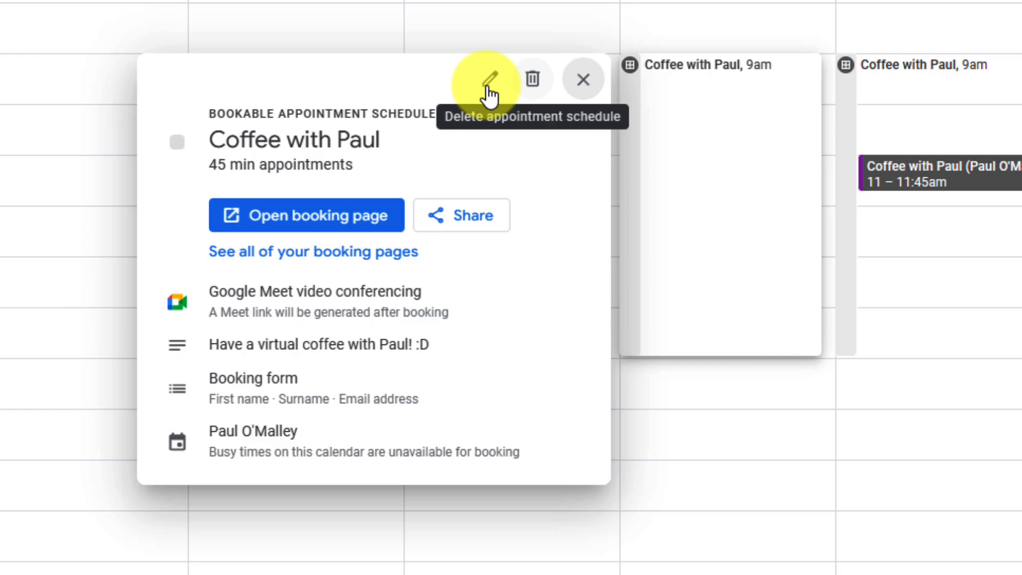
mouse_move(533, 78)
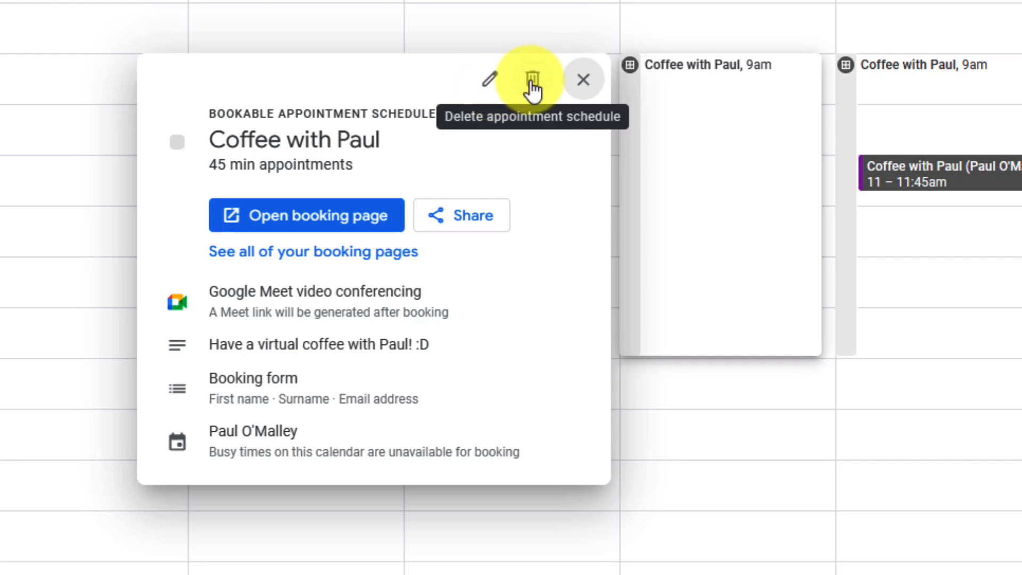
click(534, 79)
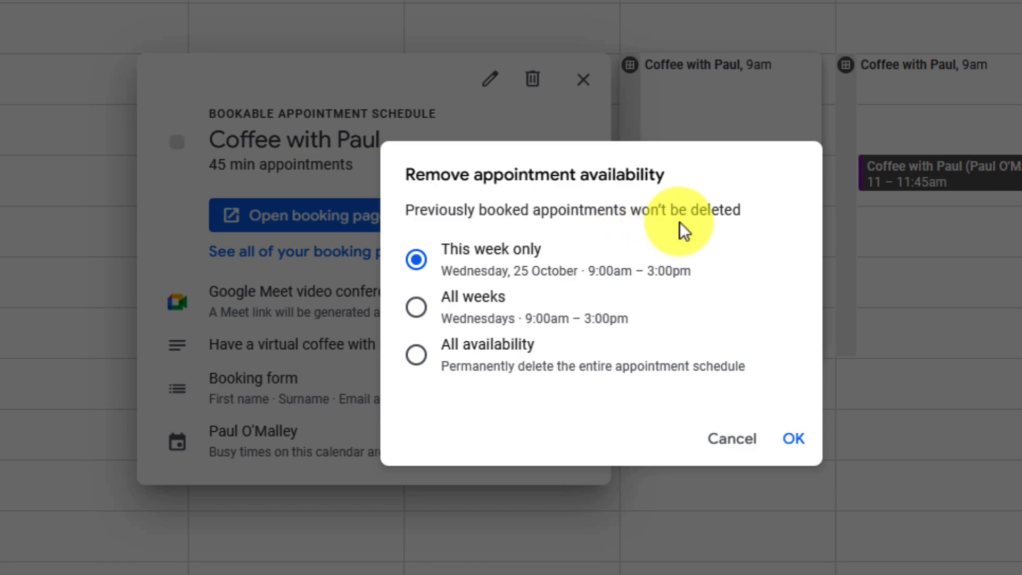
mouse_move(586, 305)
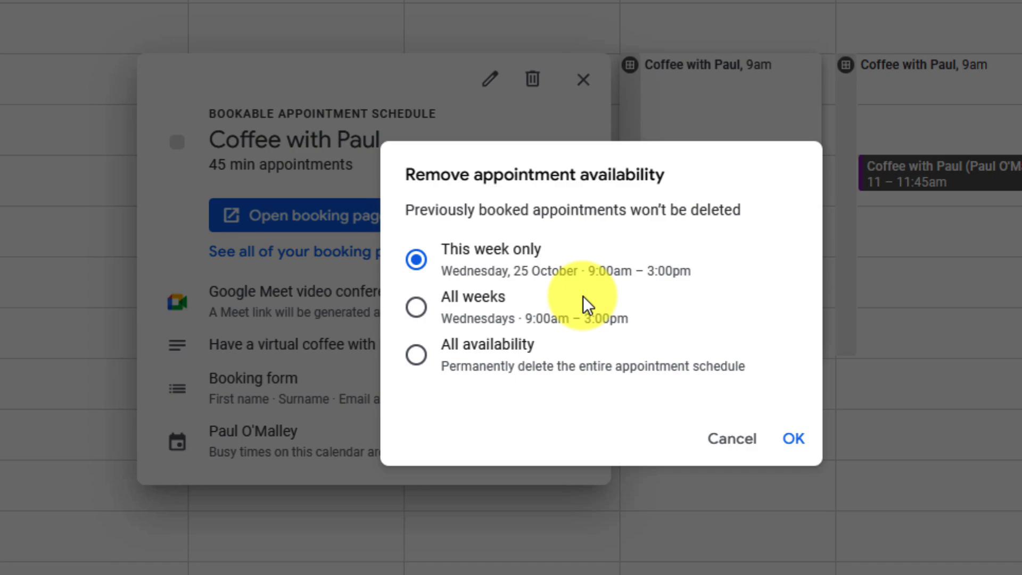
click(416, 307)
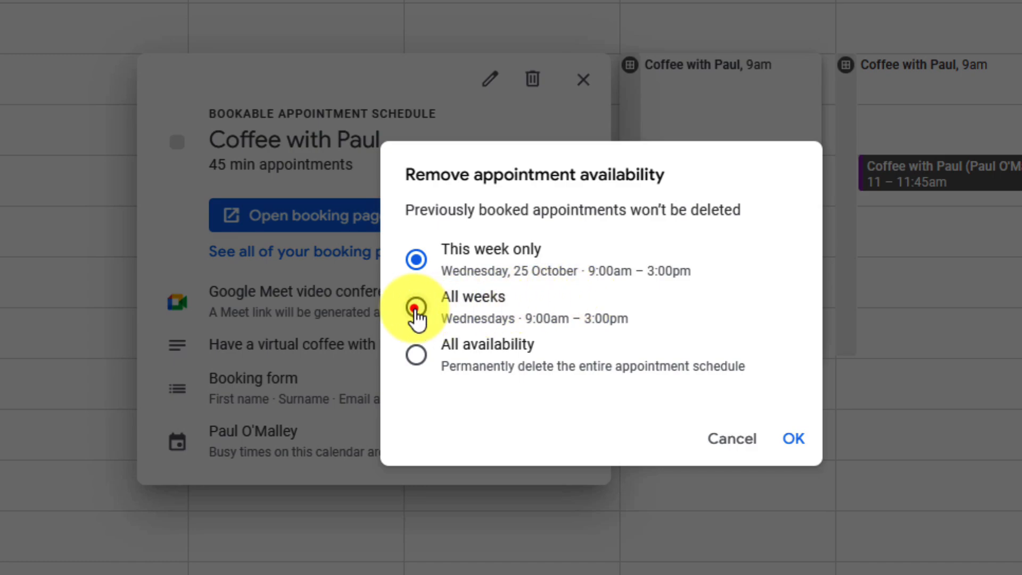
click(416, 307)
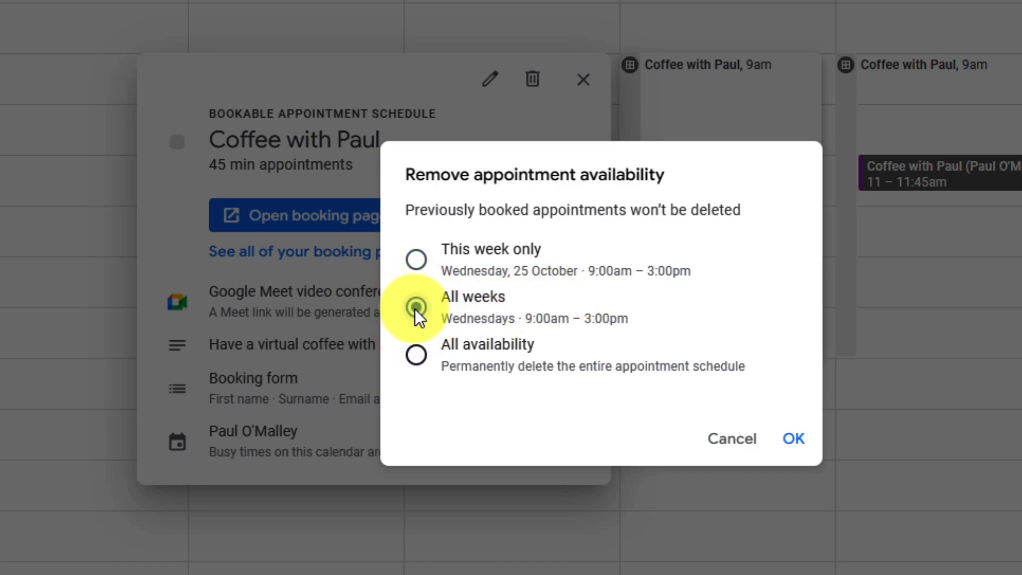
click(415, 354)
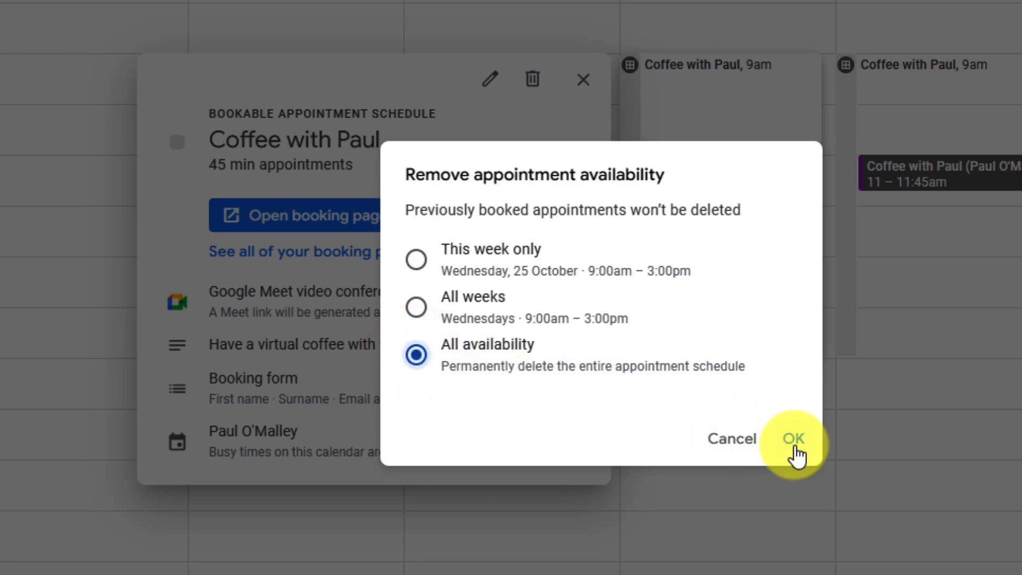
click(792, 438)
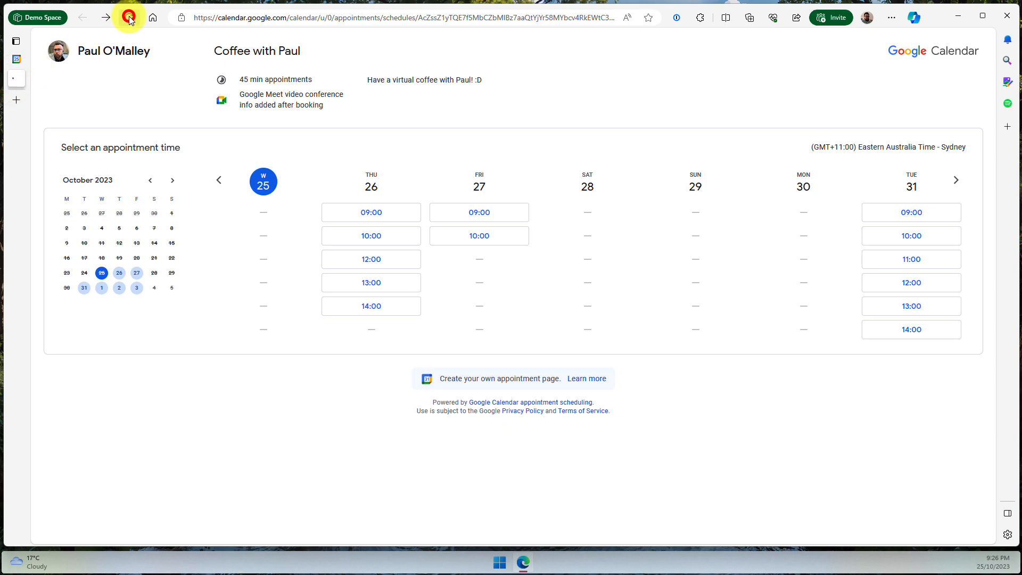
- Reload the booking page to see 'Appointment not found'
click(128, 17)
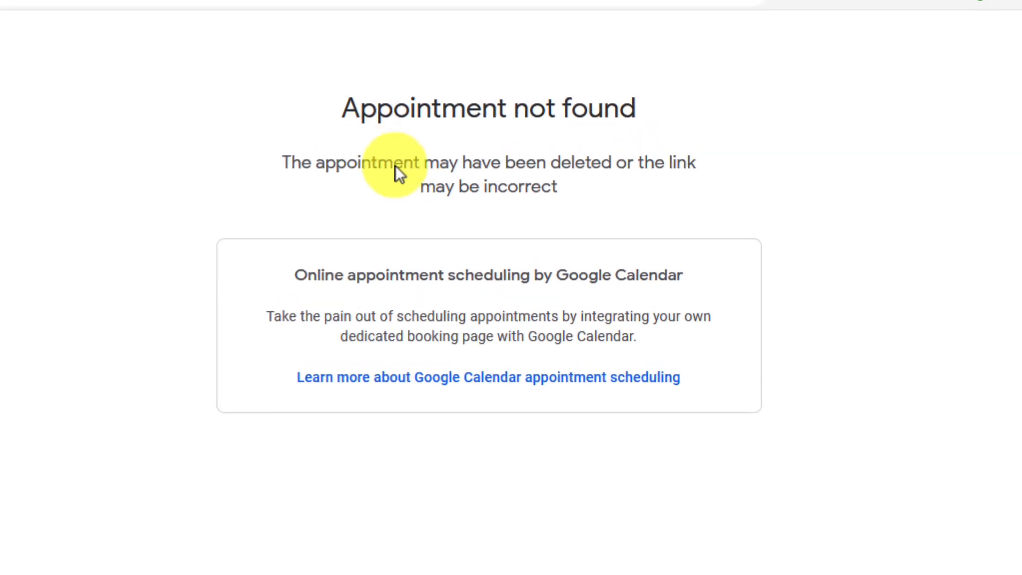